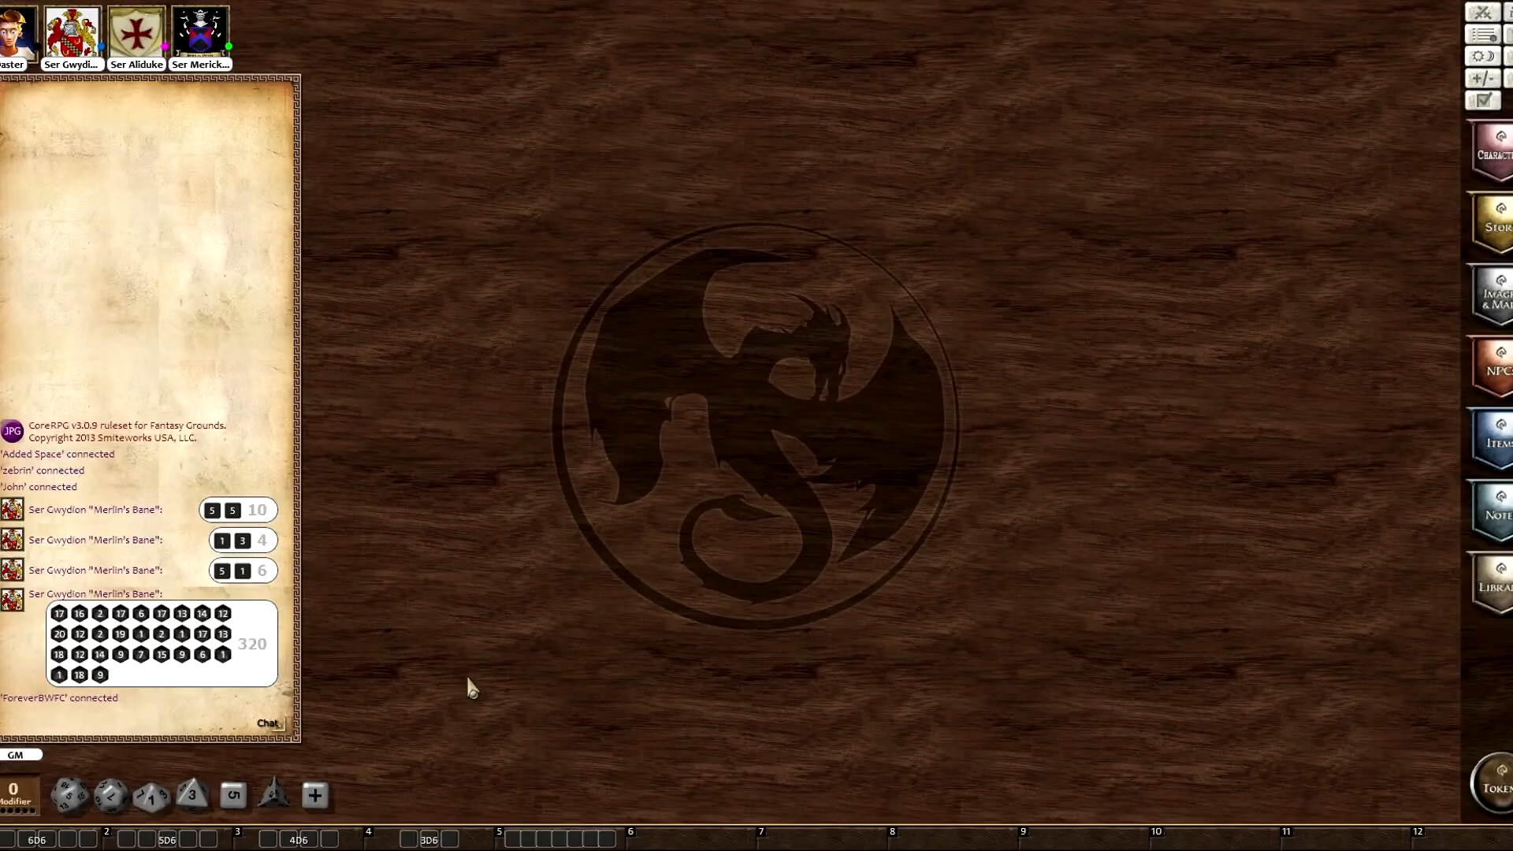
mouse_move(266, 622)
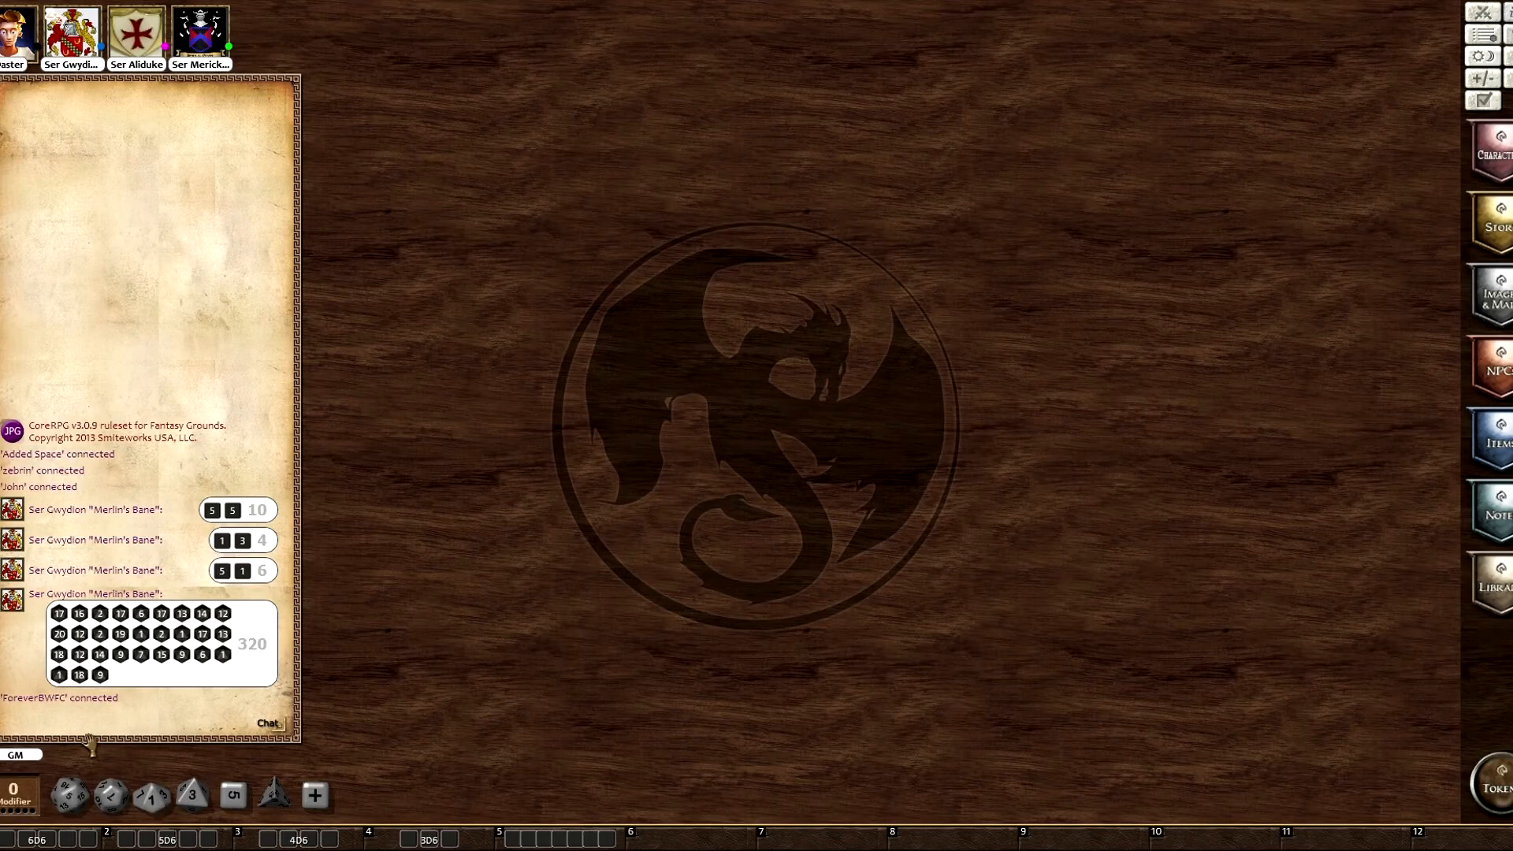
mouse_move(41, 651)
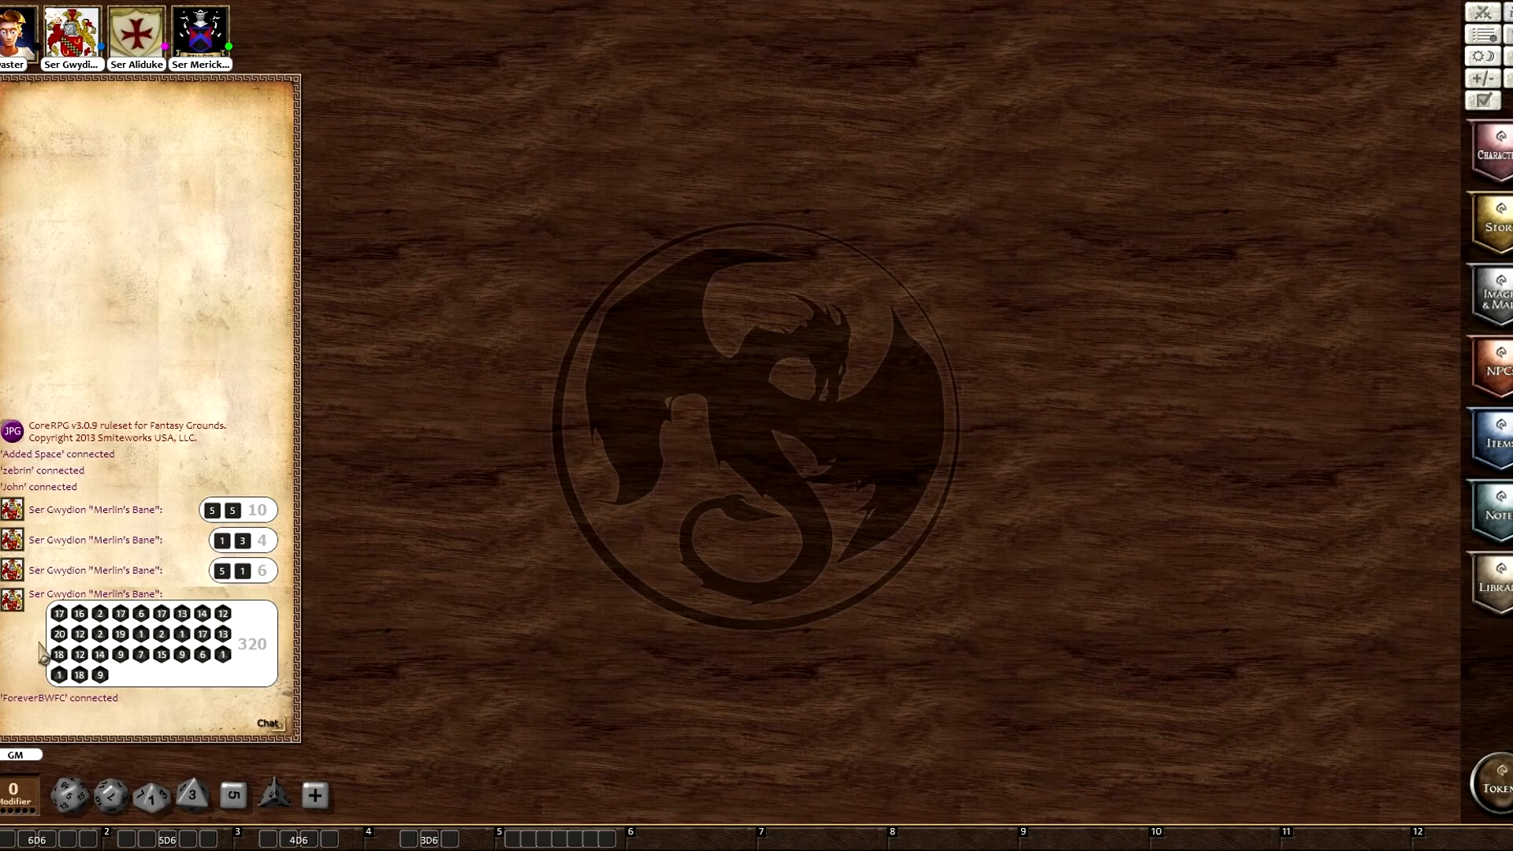
mouse_move(676, 438)
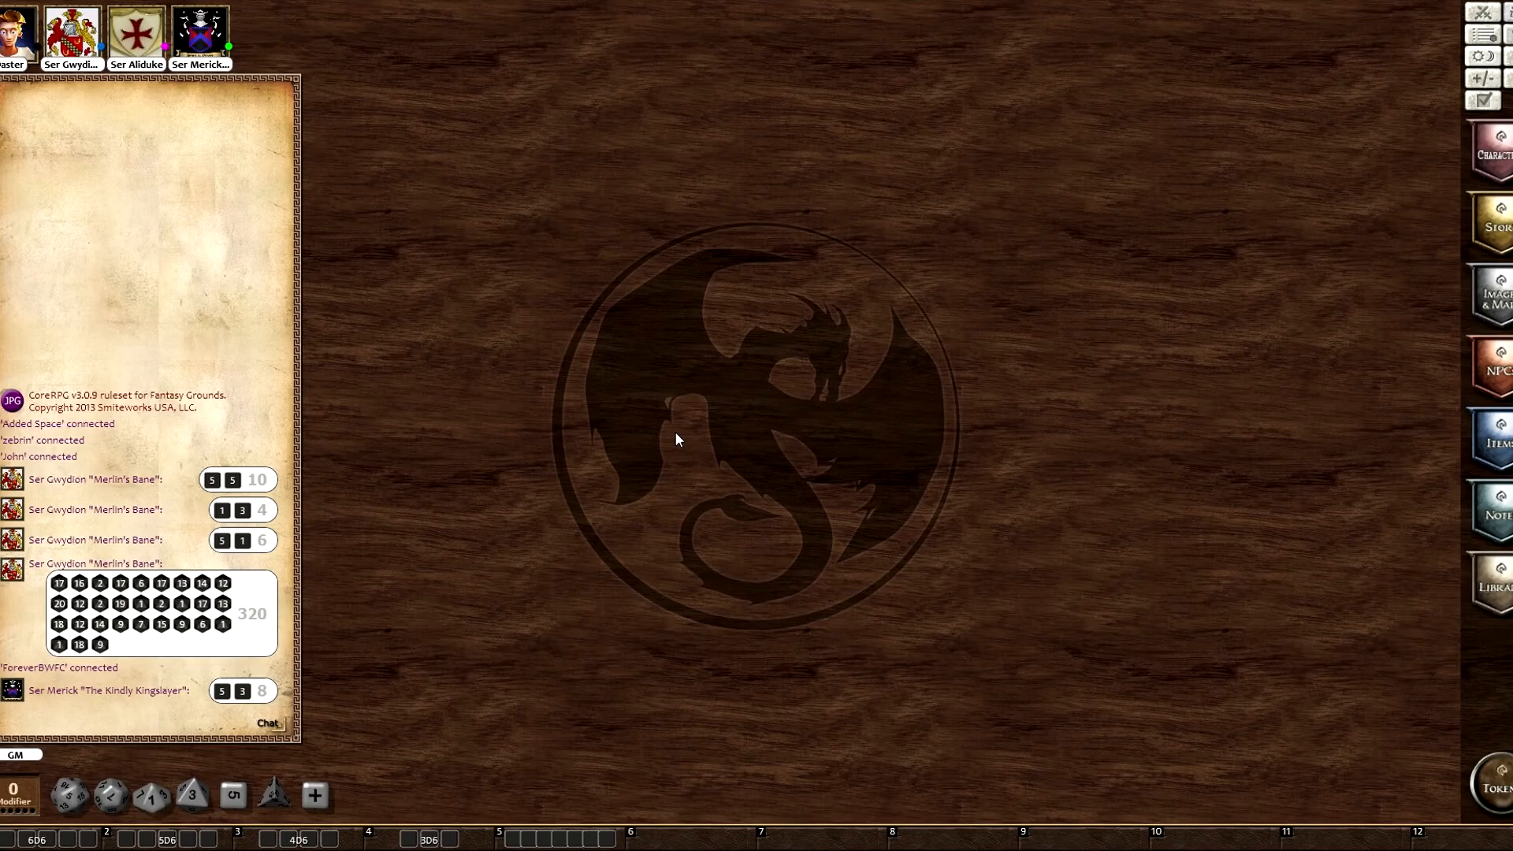
mouse_move(140, 672)
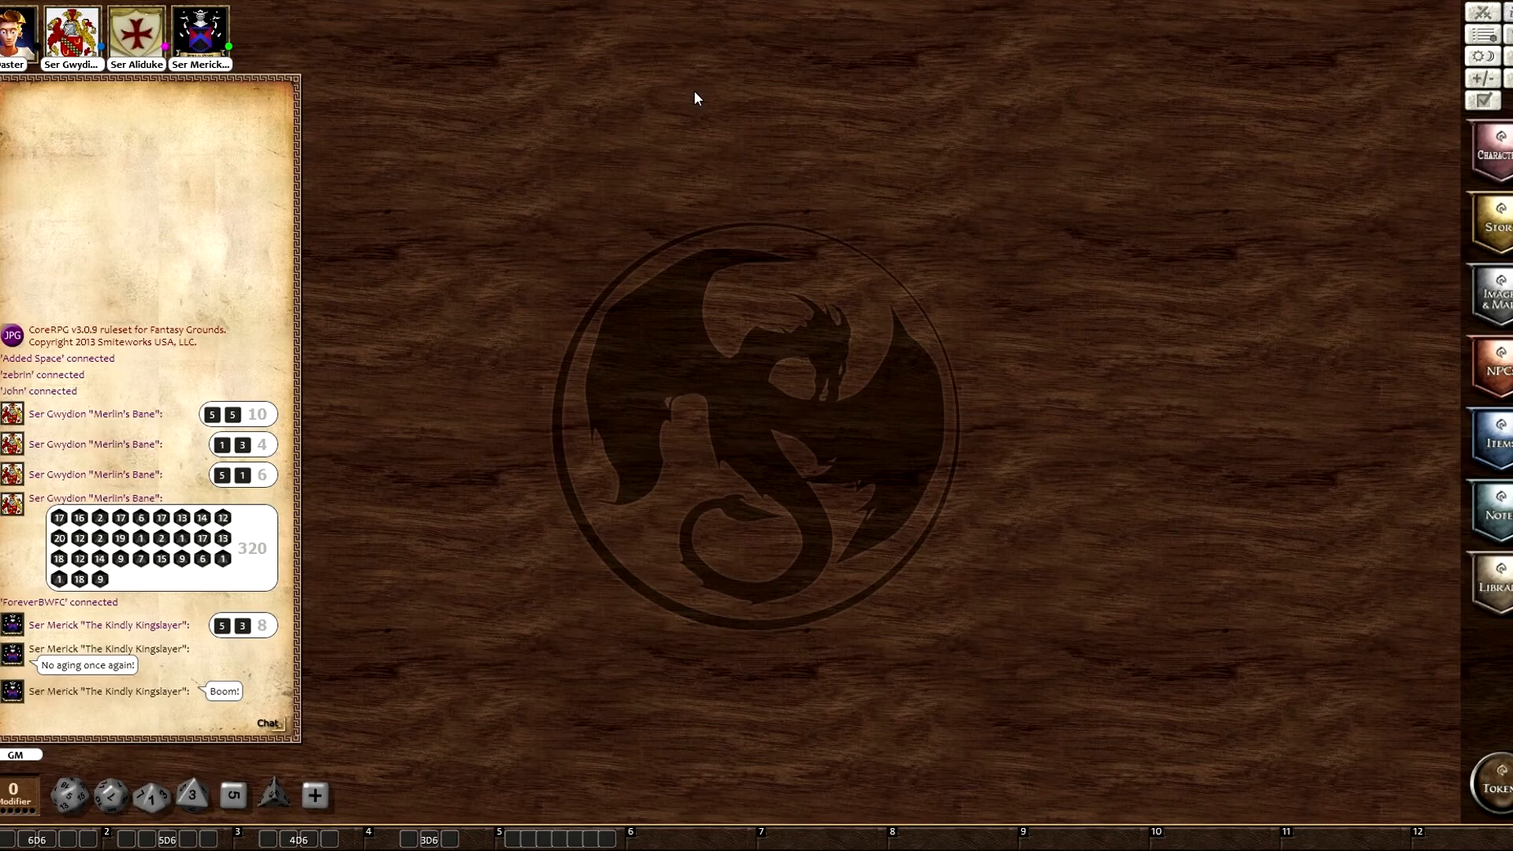
mouse_move(302, 775)
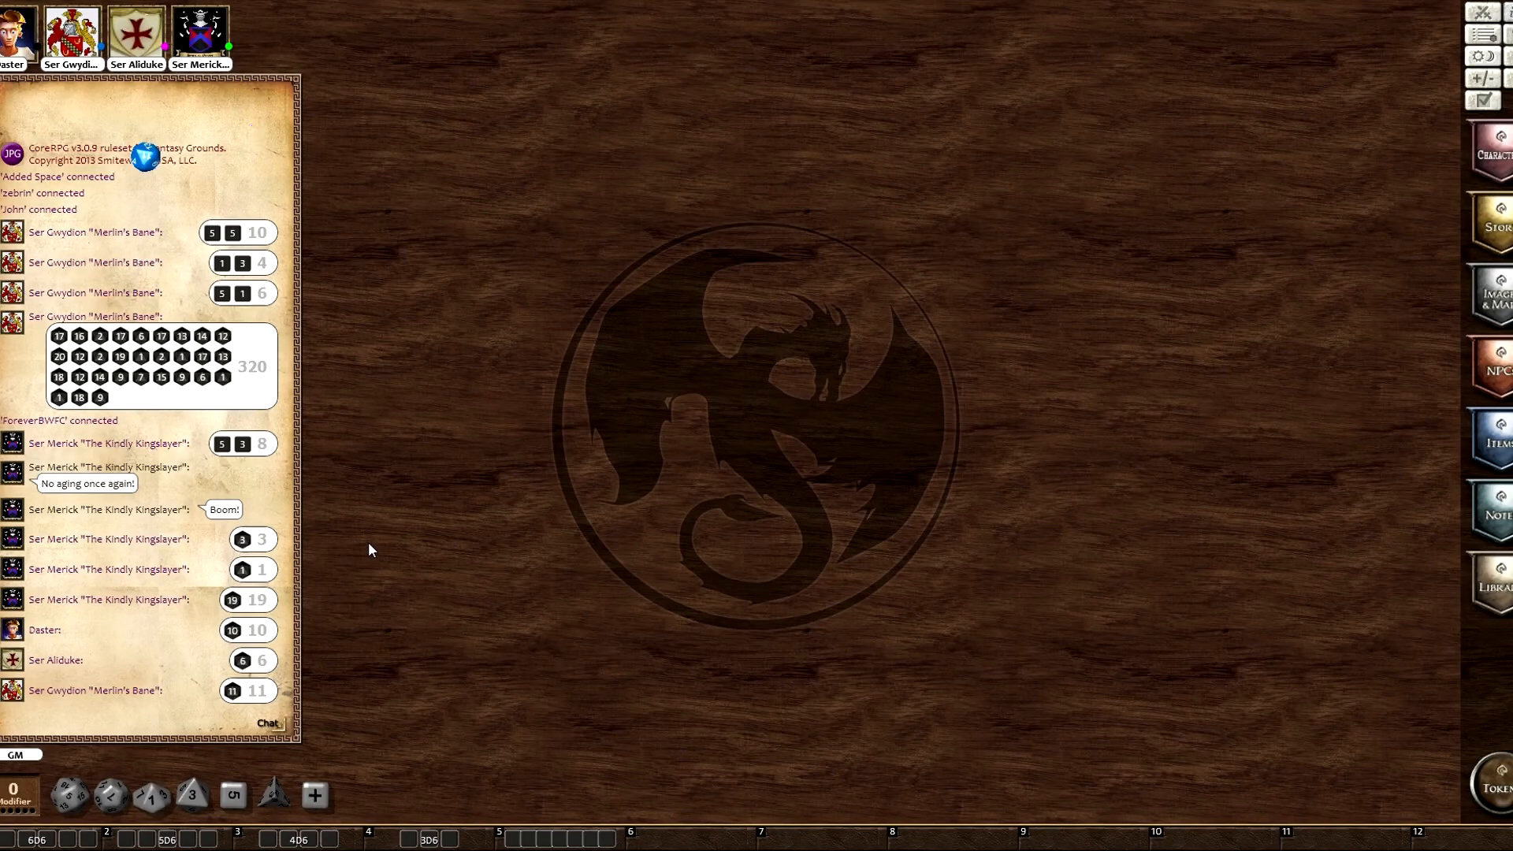
mouse_move(357, 521)
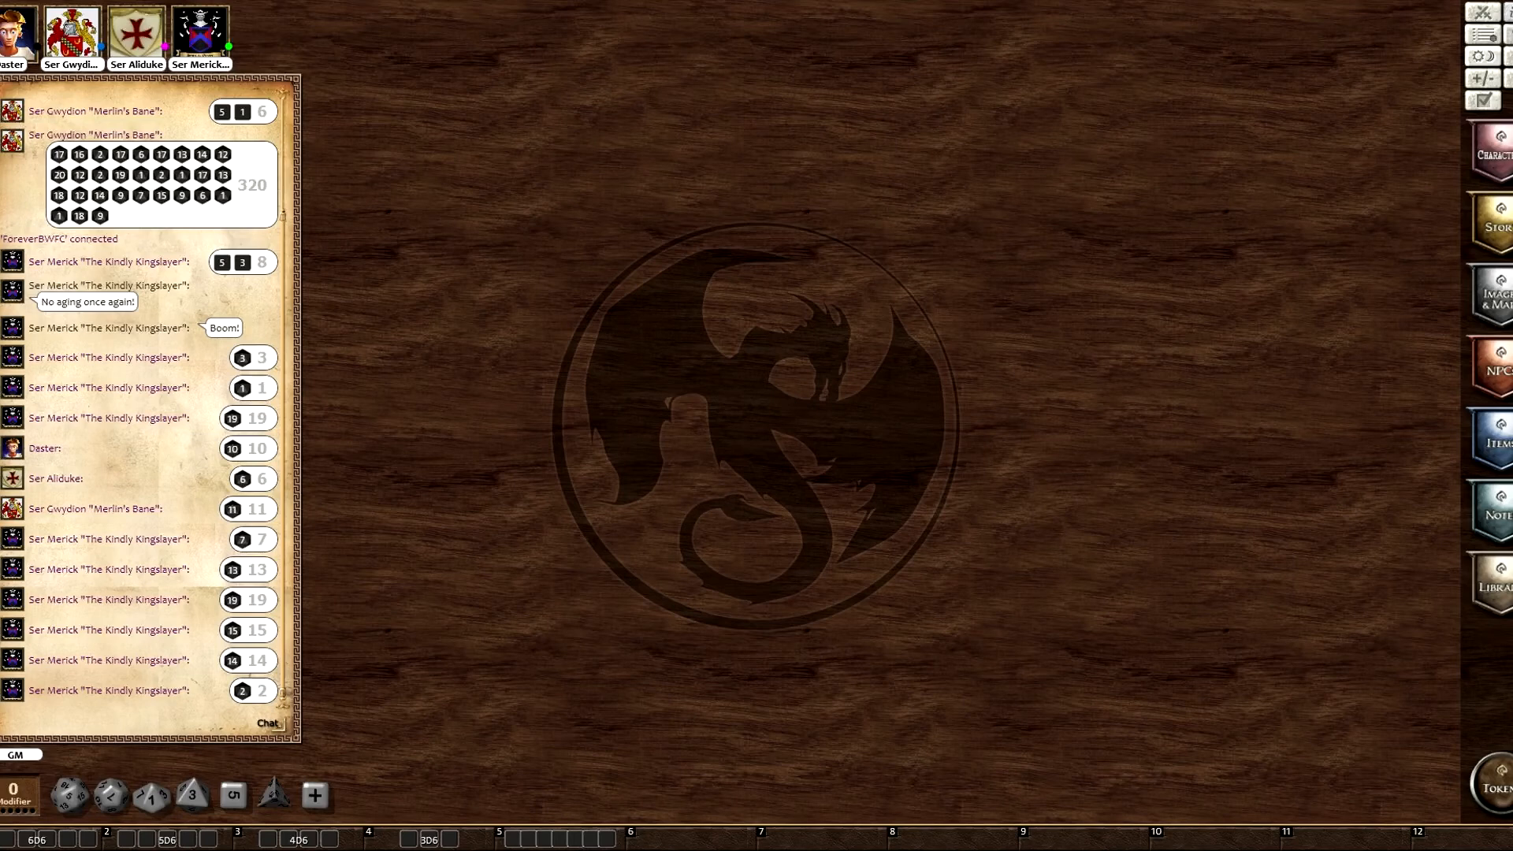
mouse_move(364, 126)
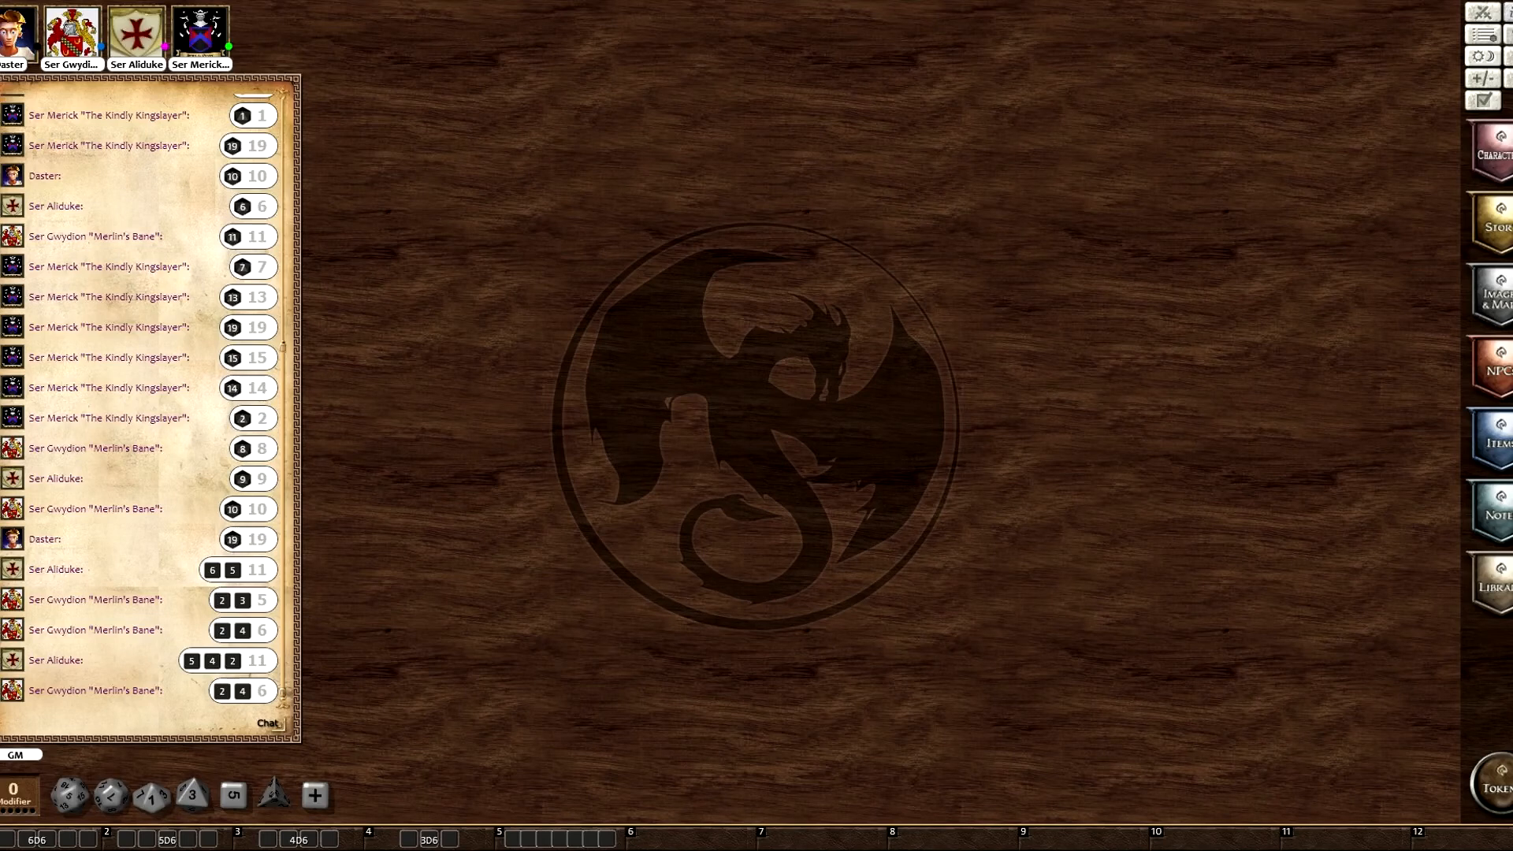
mouse_move(1253, 535)
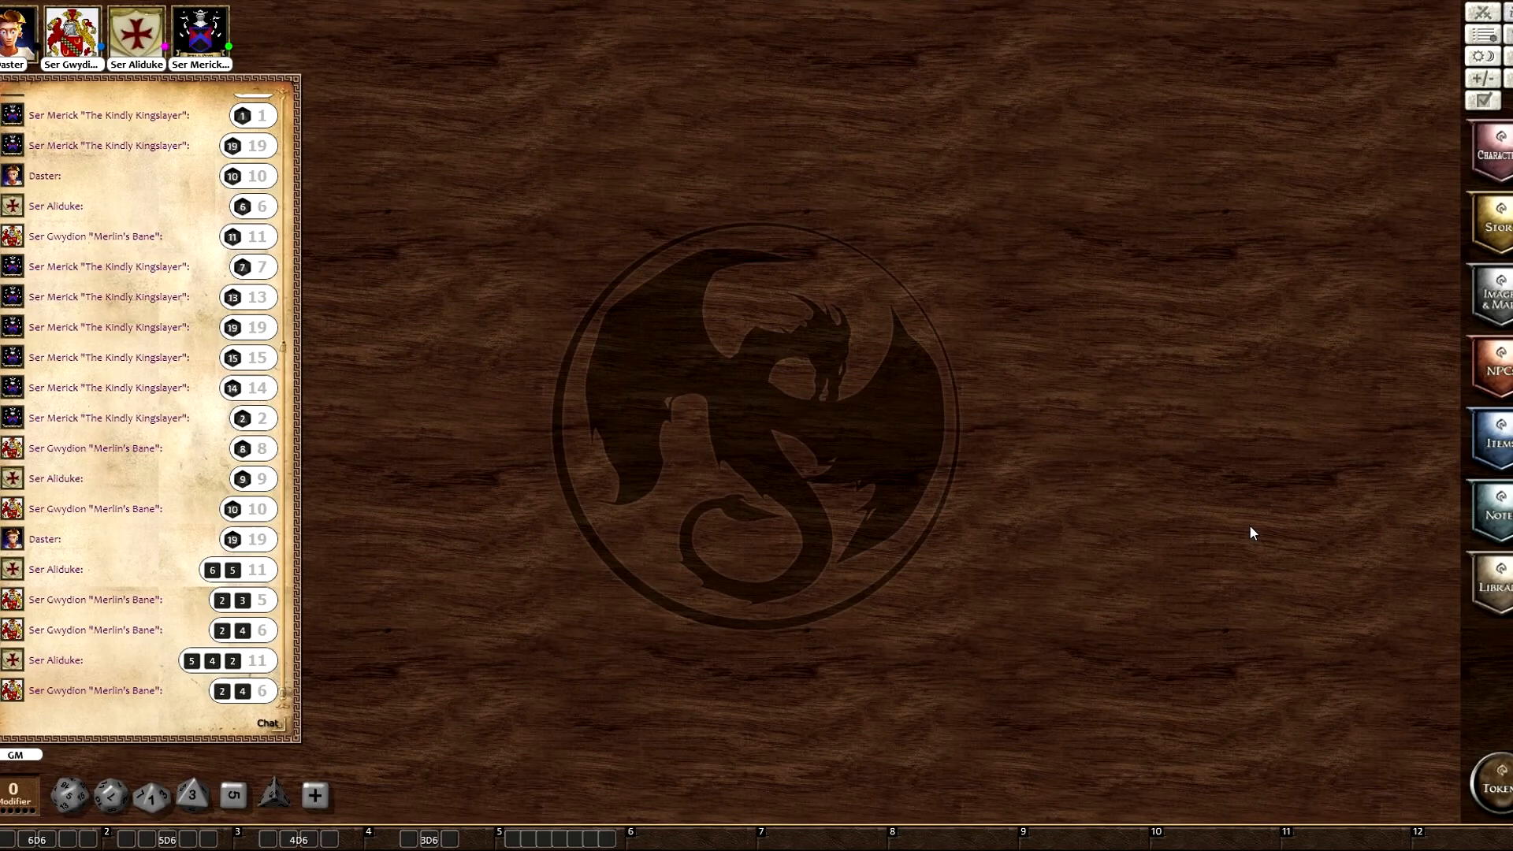
mouse_move(1185, 558)
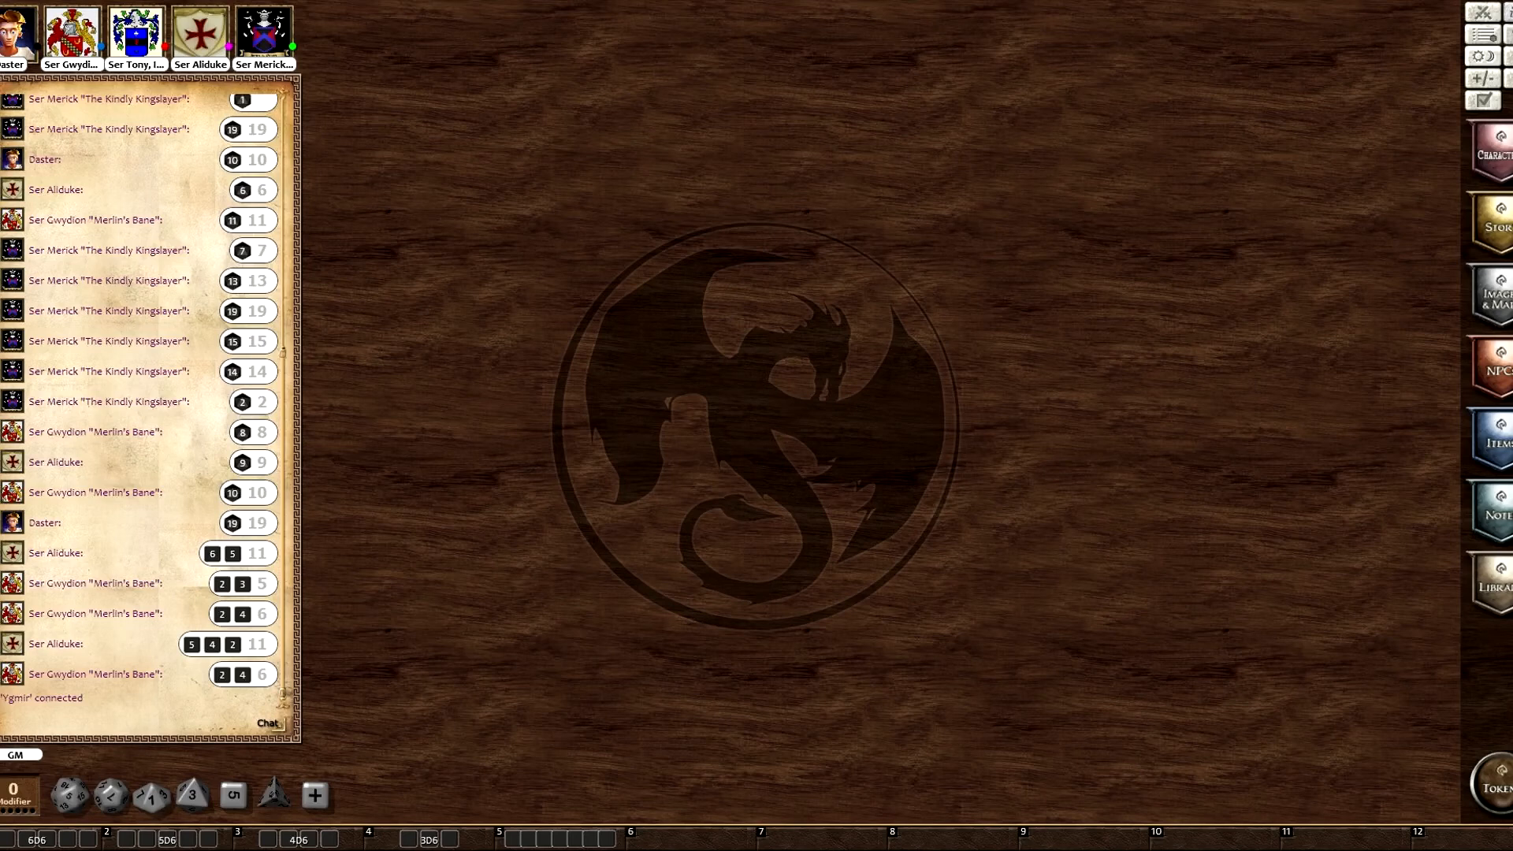
mouse_move(778, 622)
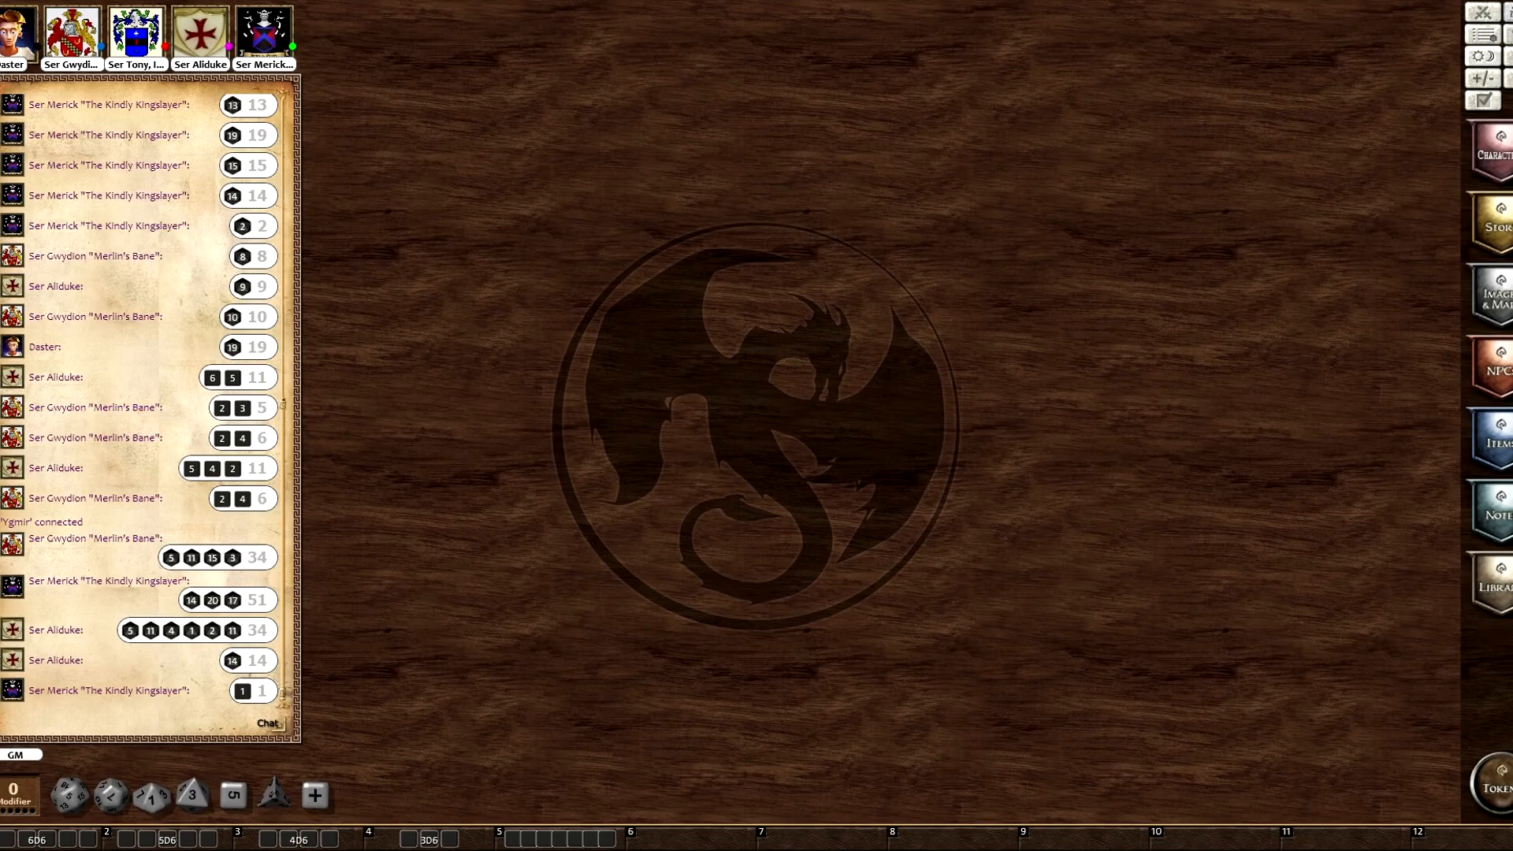
mouse_move(109, 720)
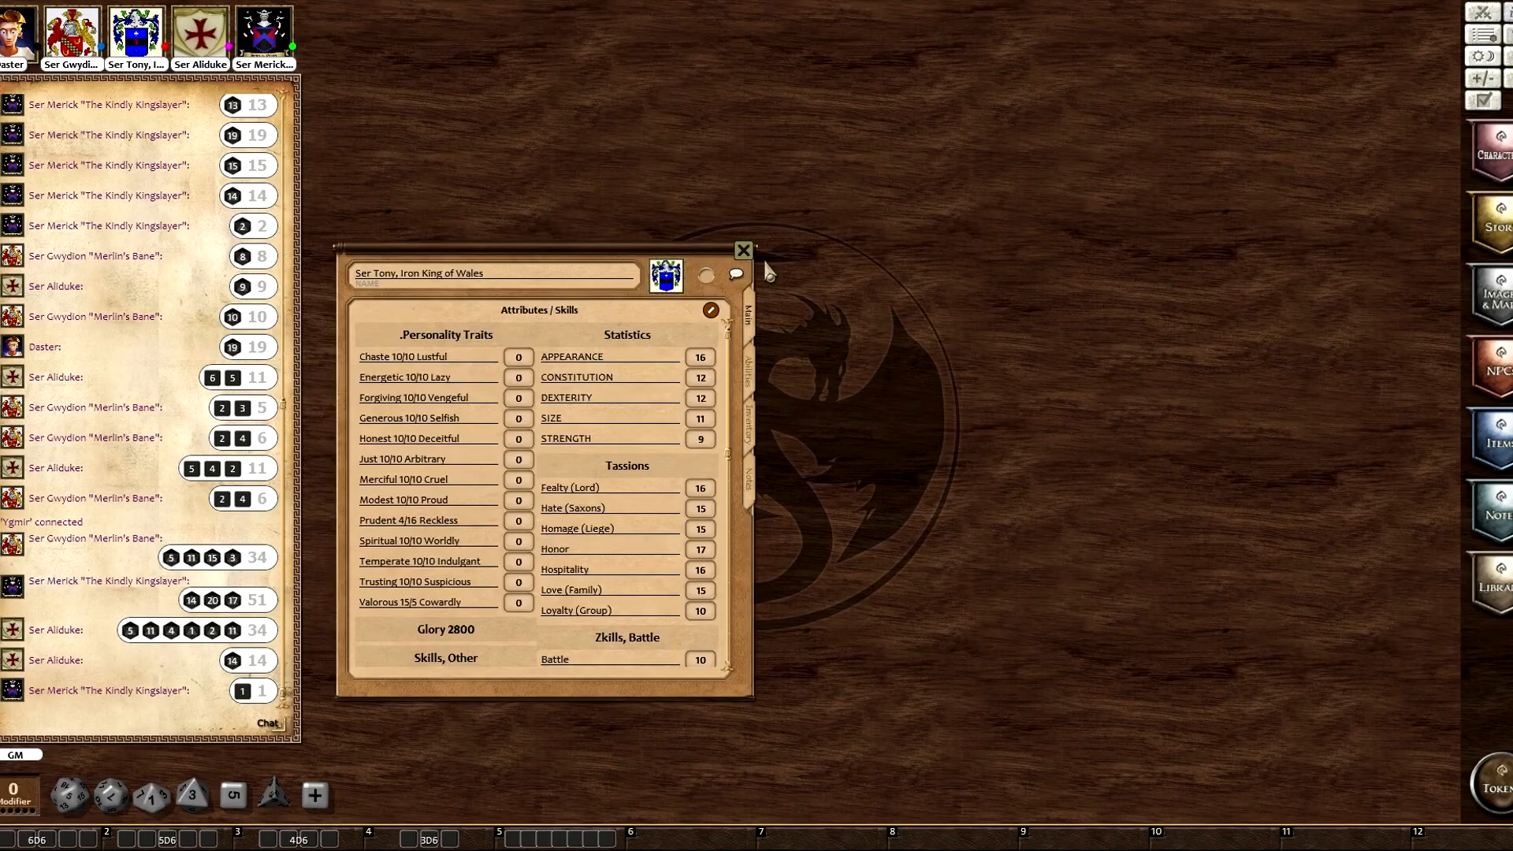
click(743, 251)
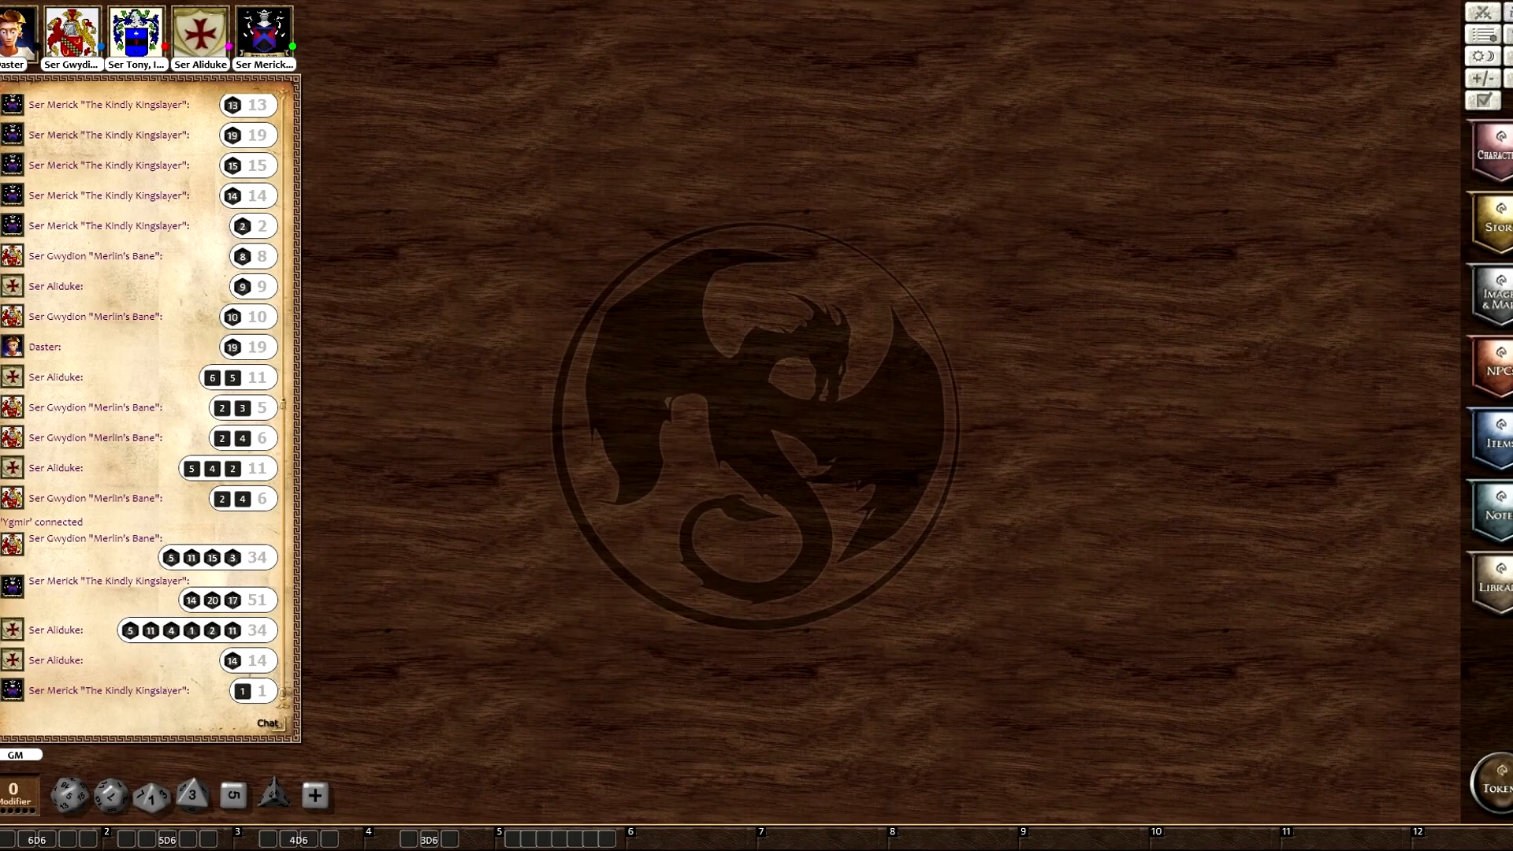
mouse_move(1020, 711)
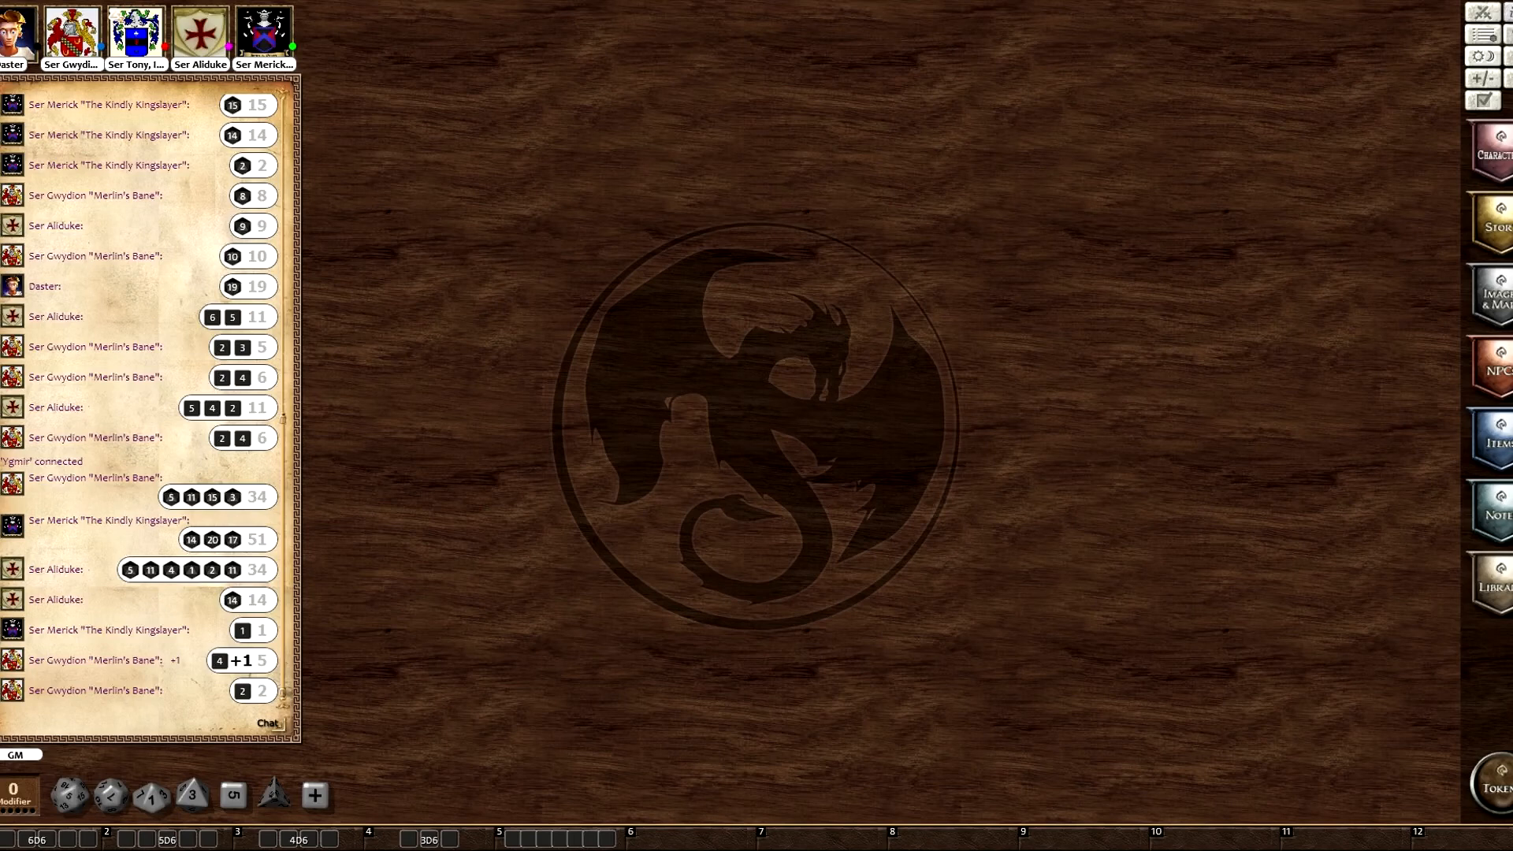
mouse_move(198, 740)
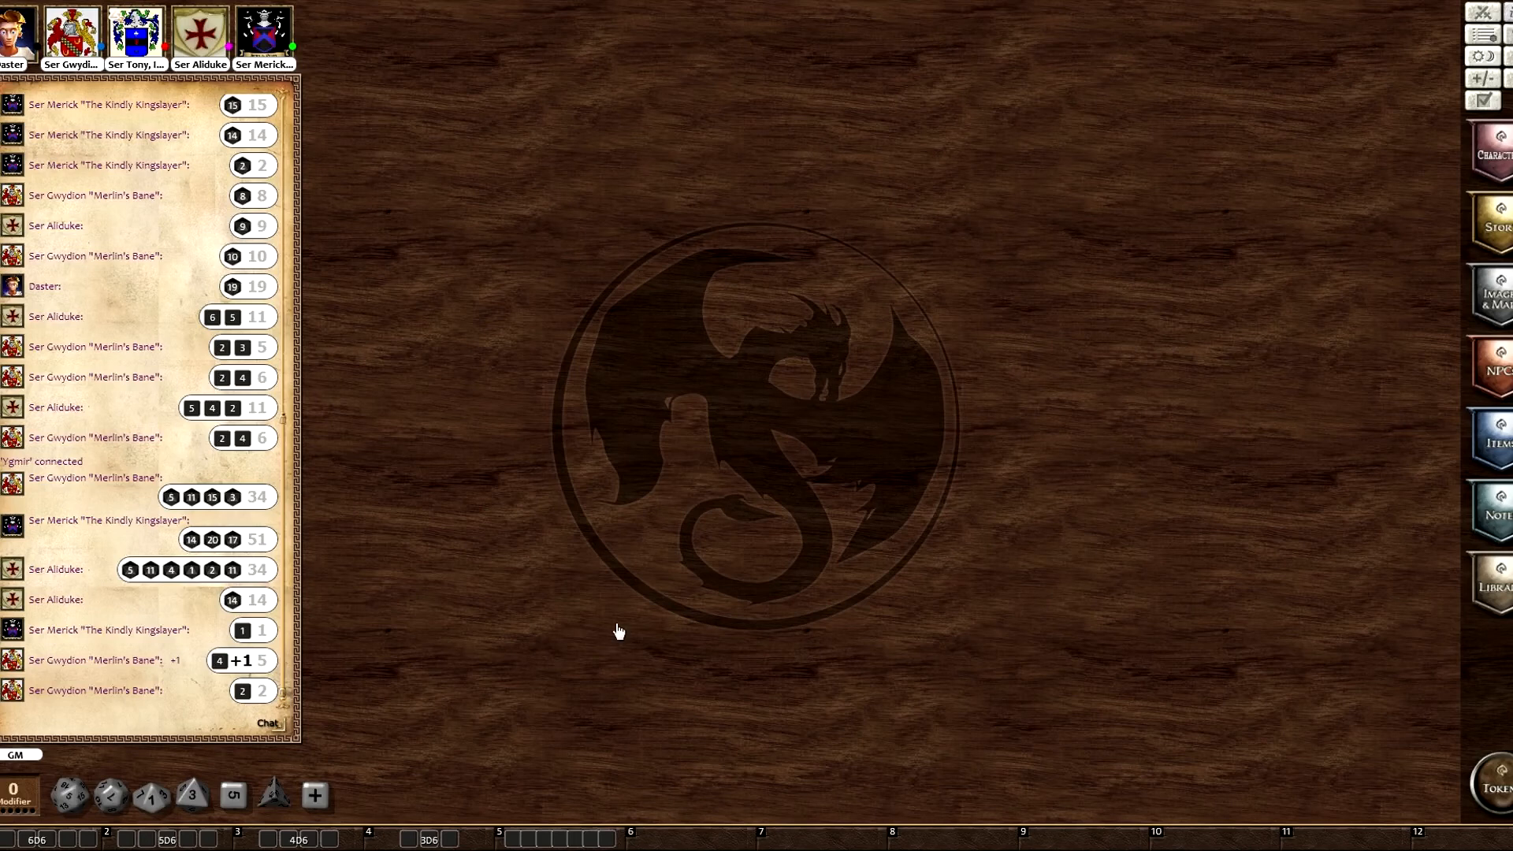
mouse_move(603, 603)
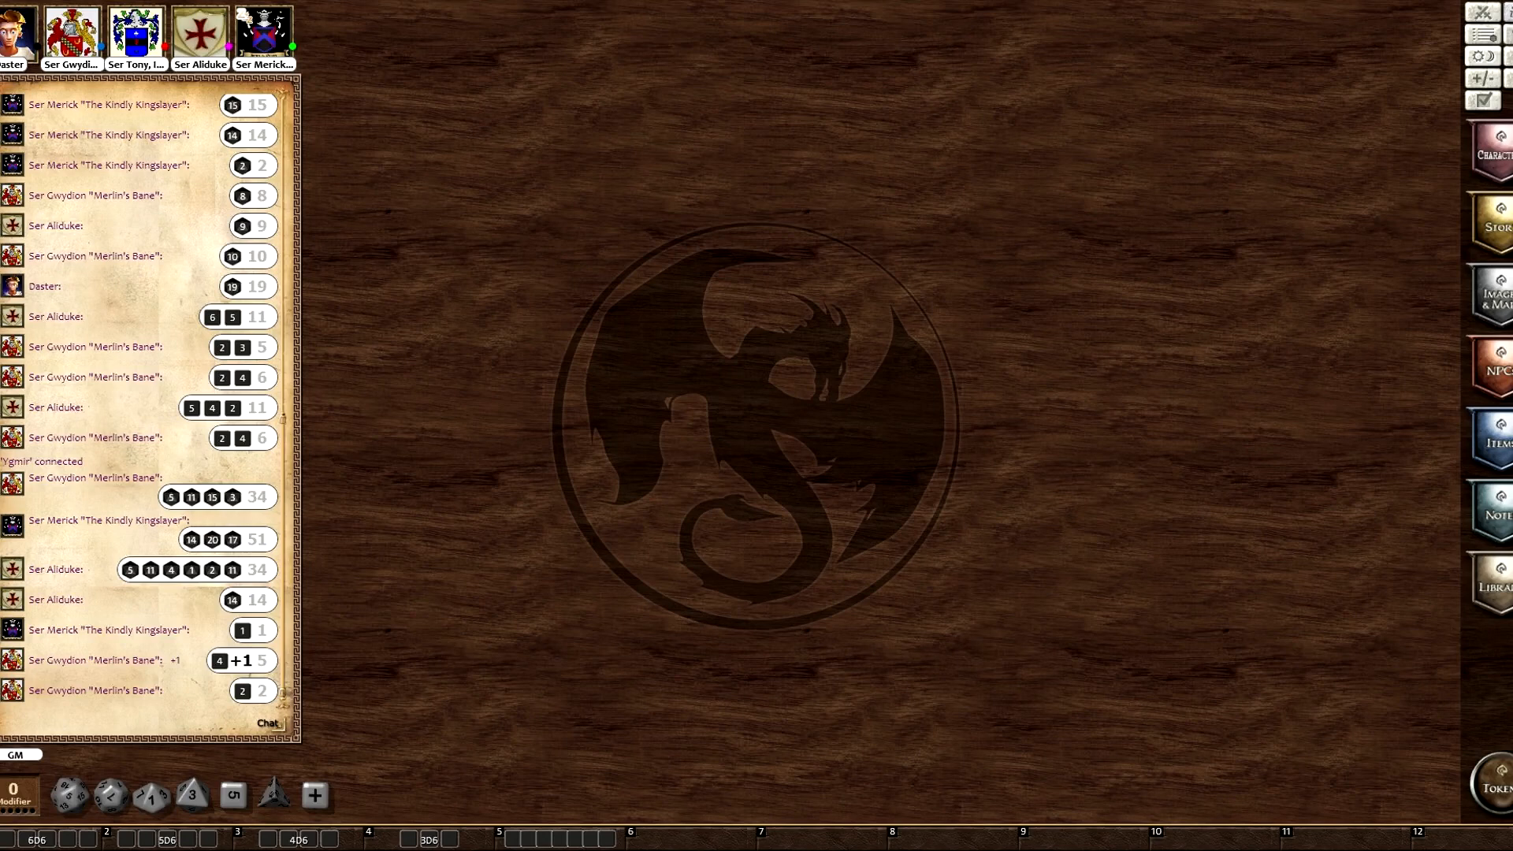
mouse_move(1468, 824)
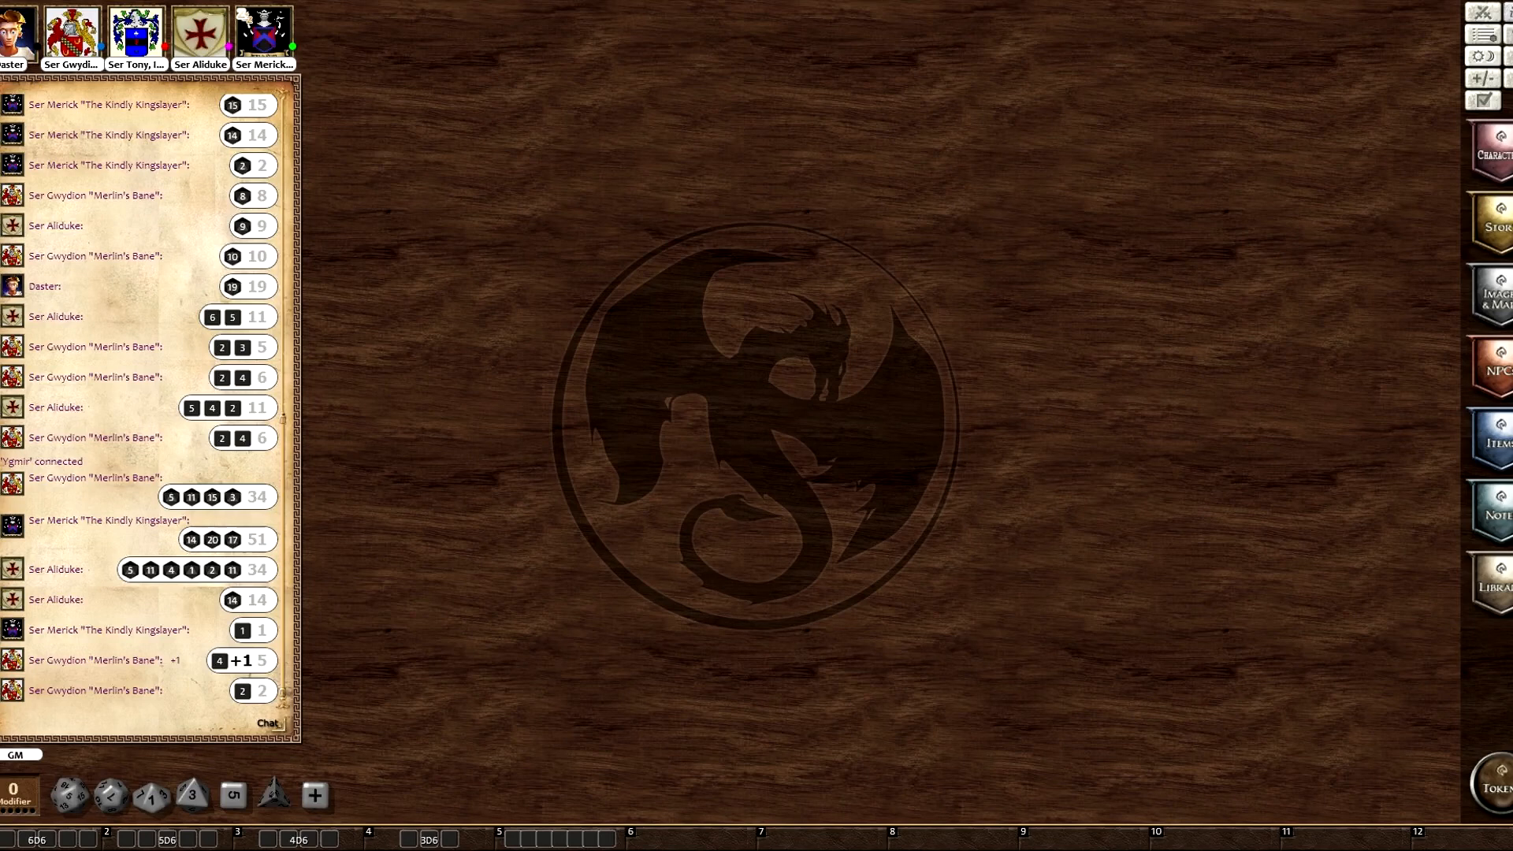
mouse_move(1242, 563)
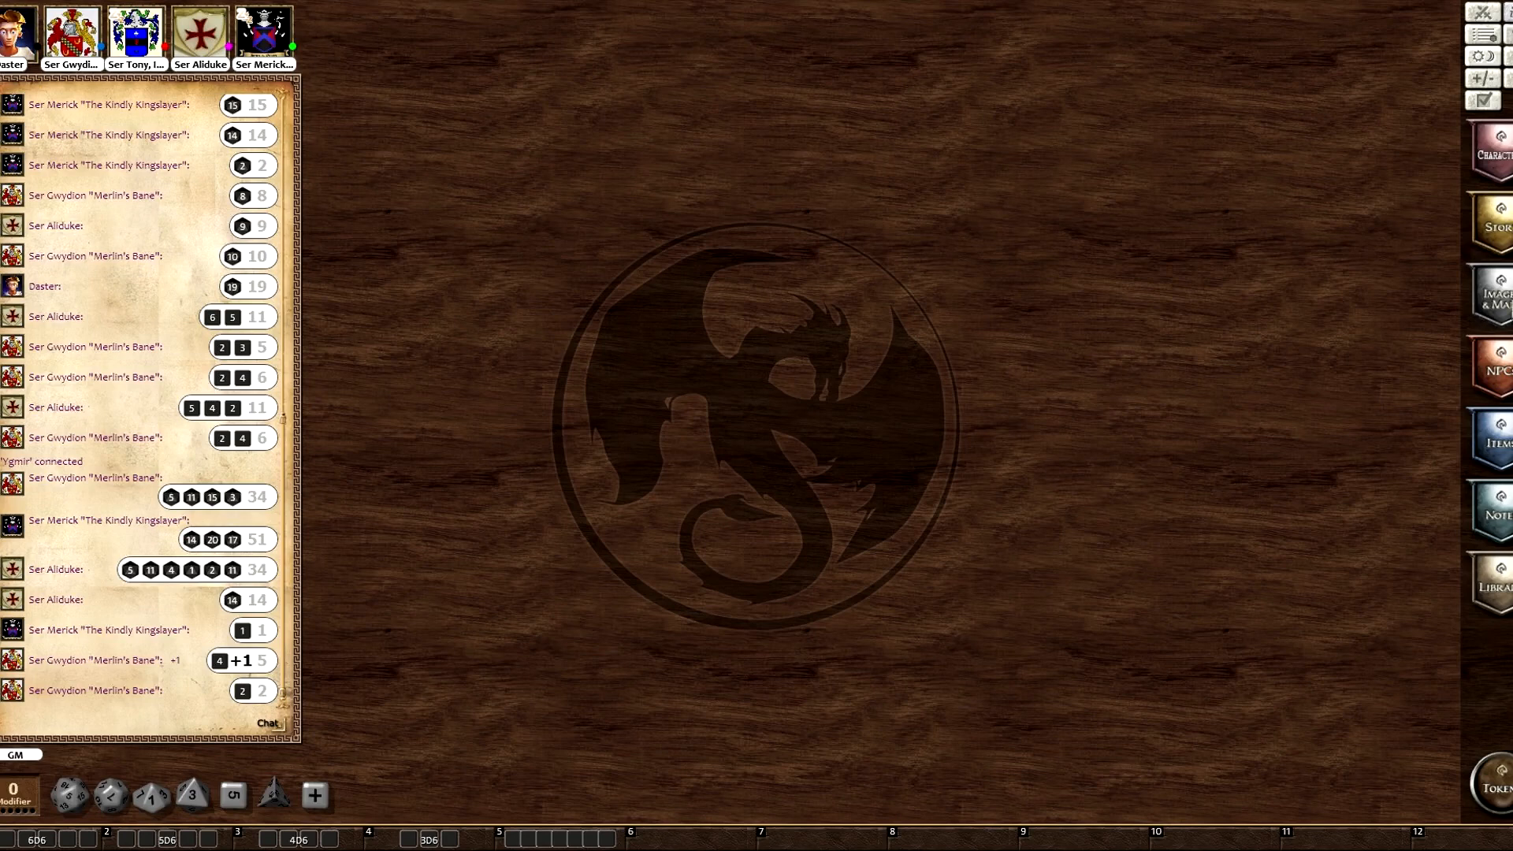
Load the Pendragon player map of Britain from the Images & Maps list.
click(1494, 295)
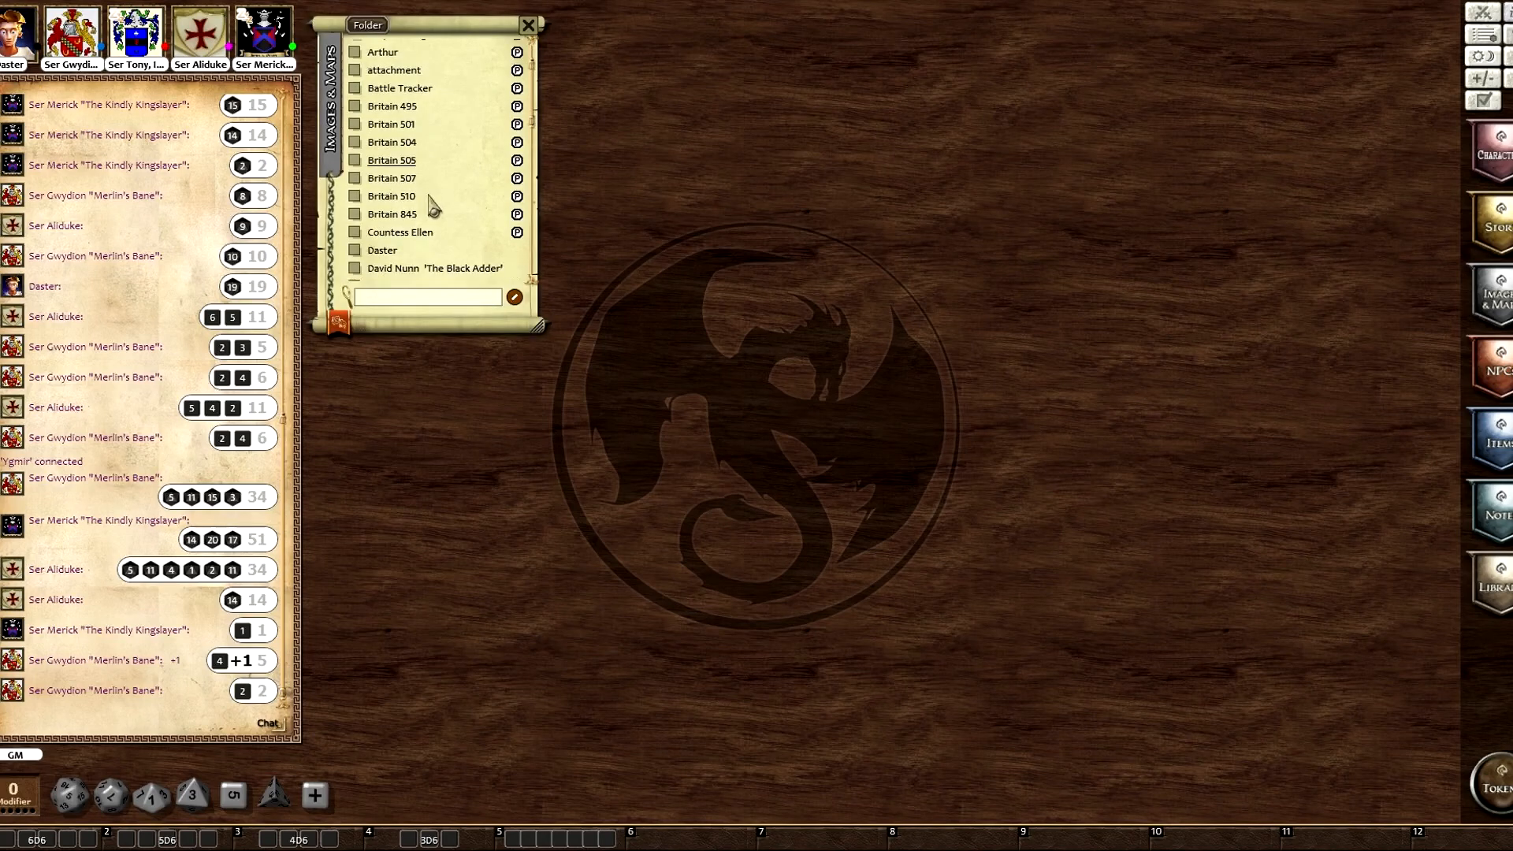
scroll(down, 3)
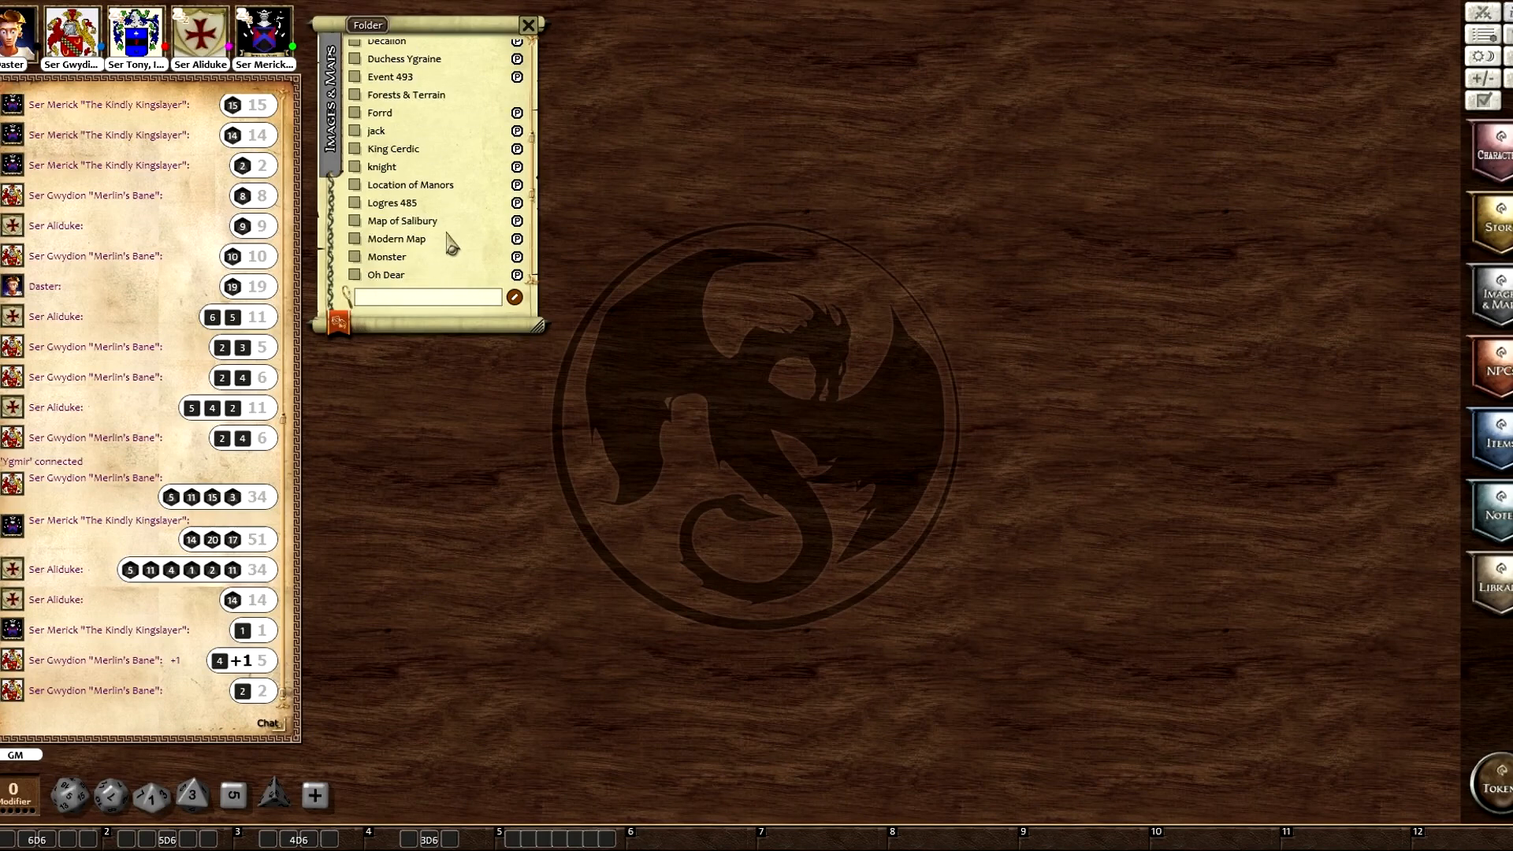
double_click(393, 220)
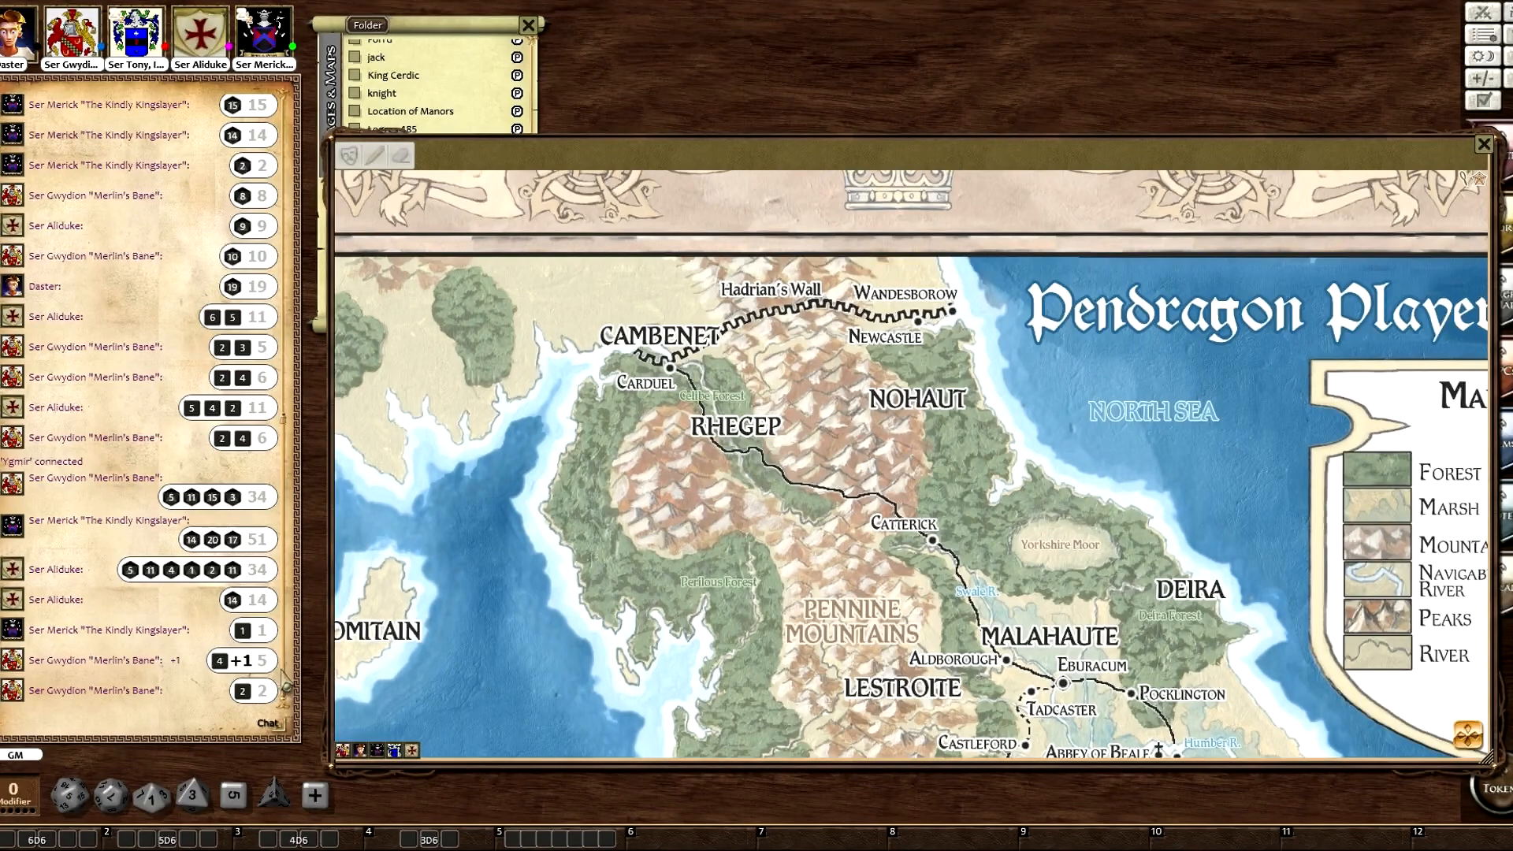
mouse_move(282, 677)
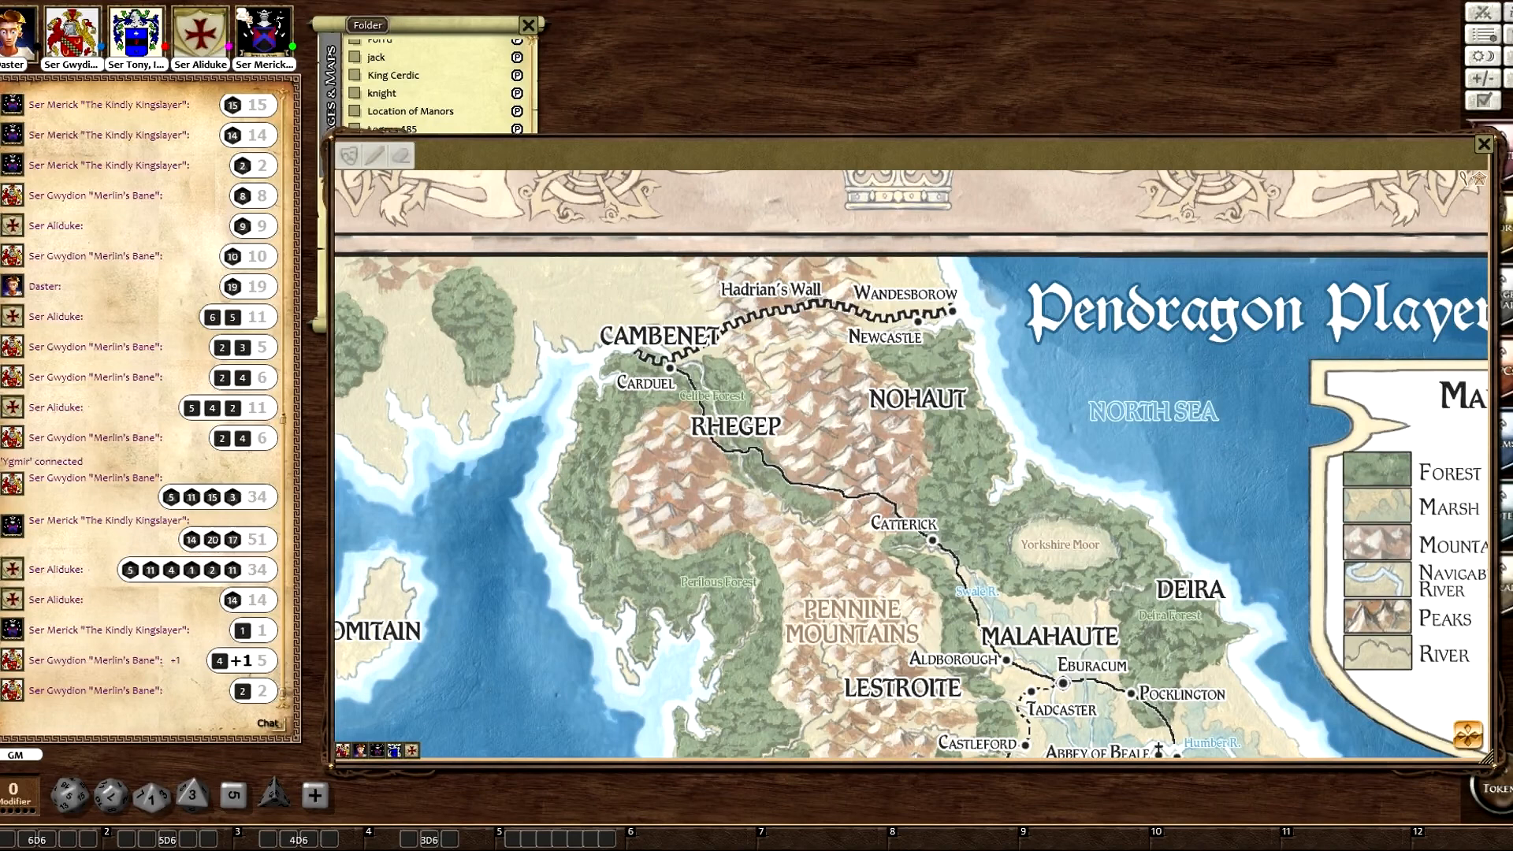
mouse_move(1451, 635)
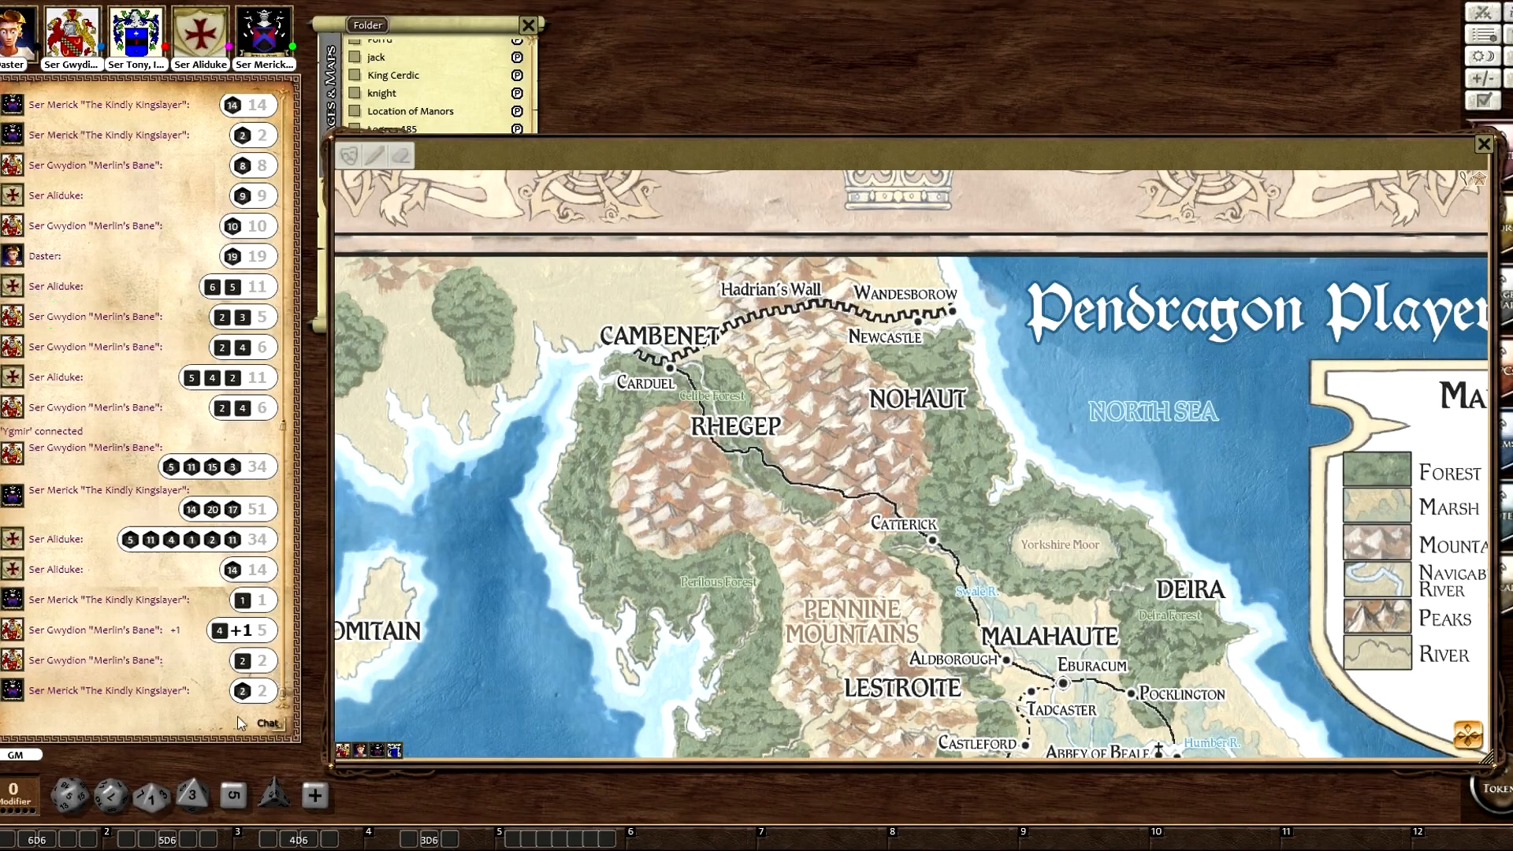
mouse_move(244, 742)
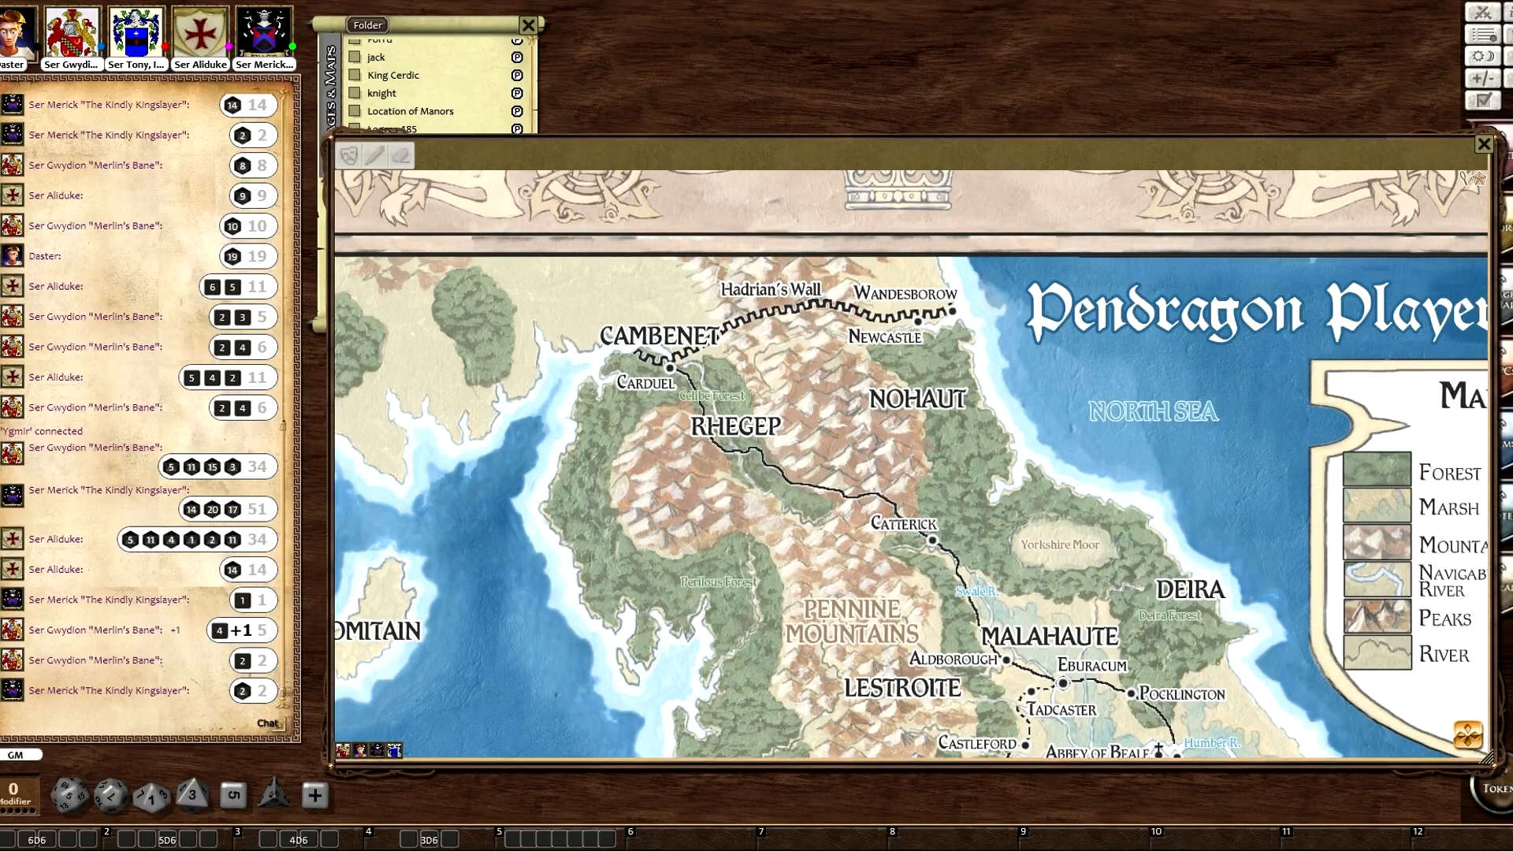
mouse_move(199, 695)
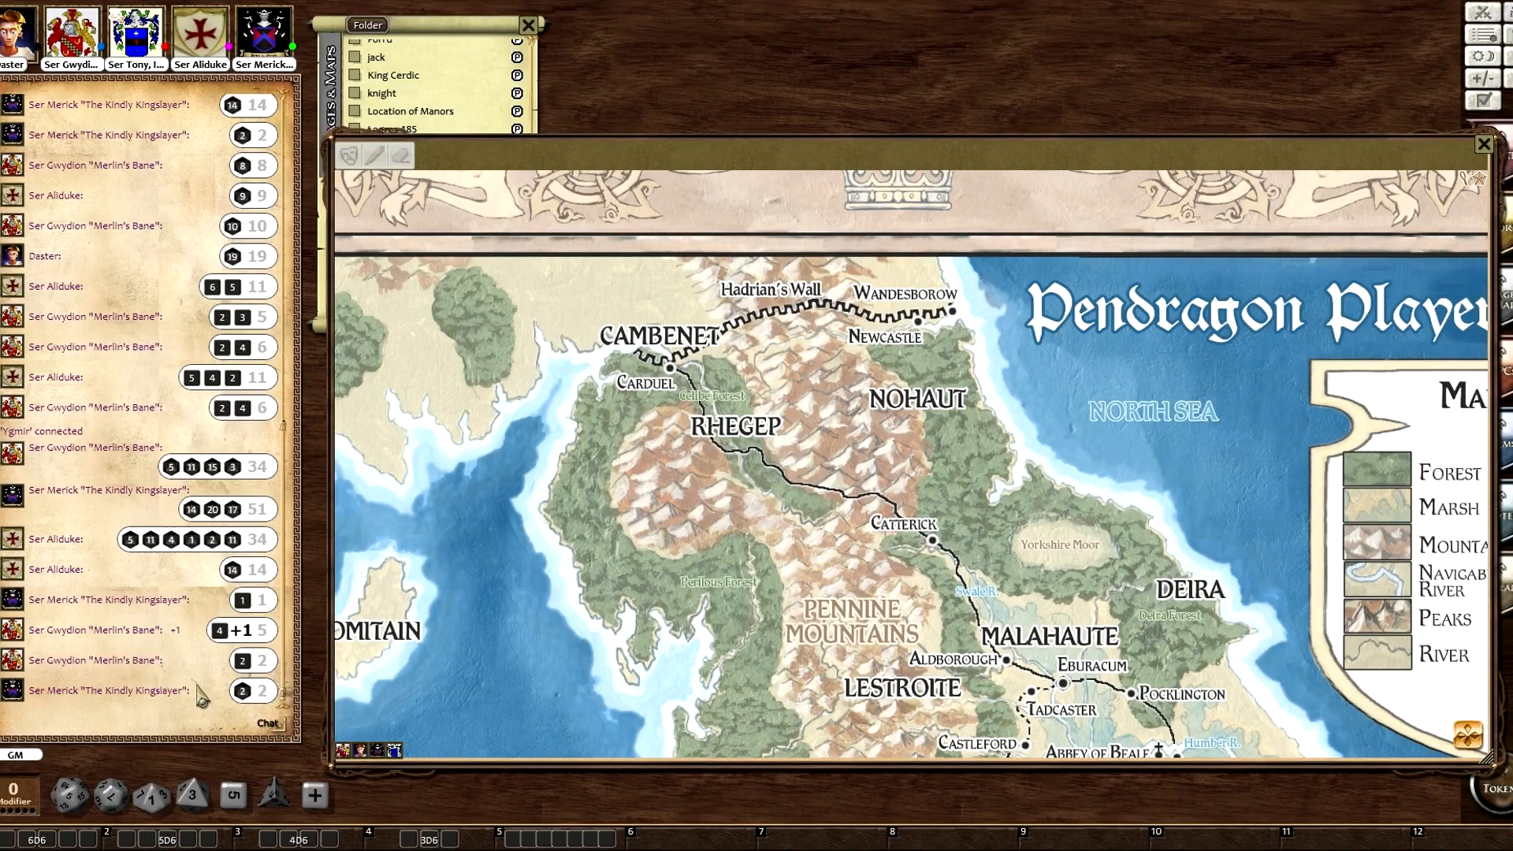
mouse_move(199, 697)
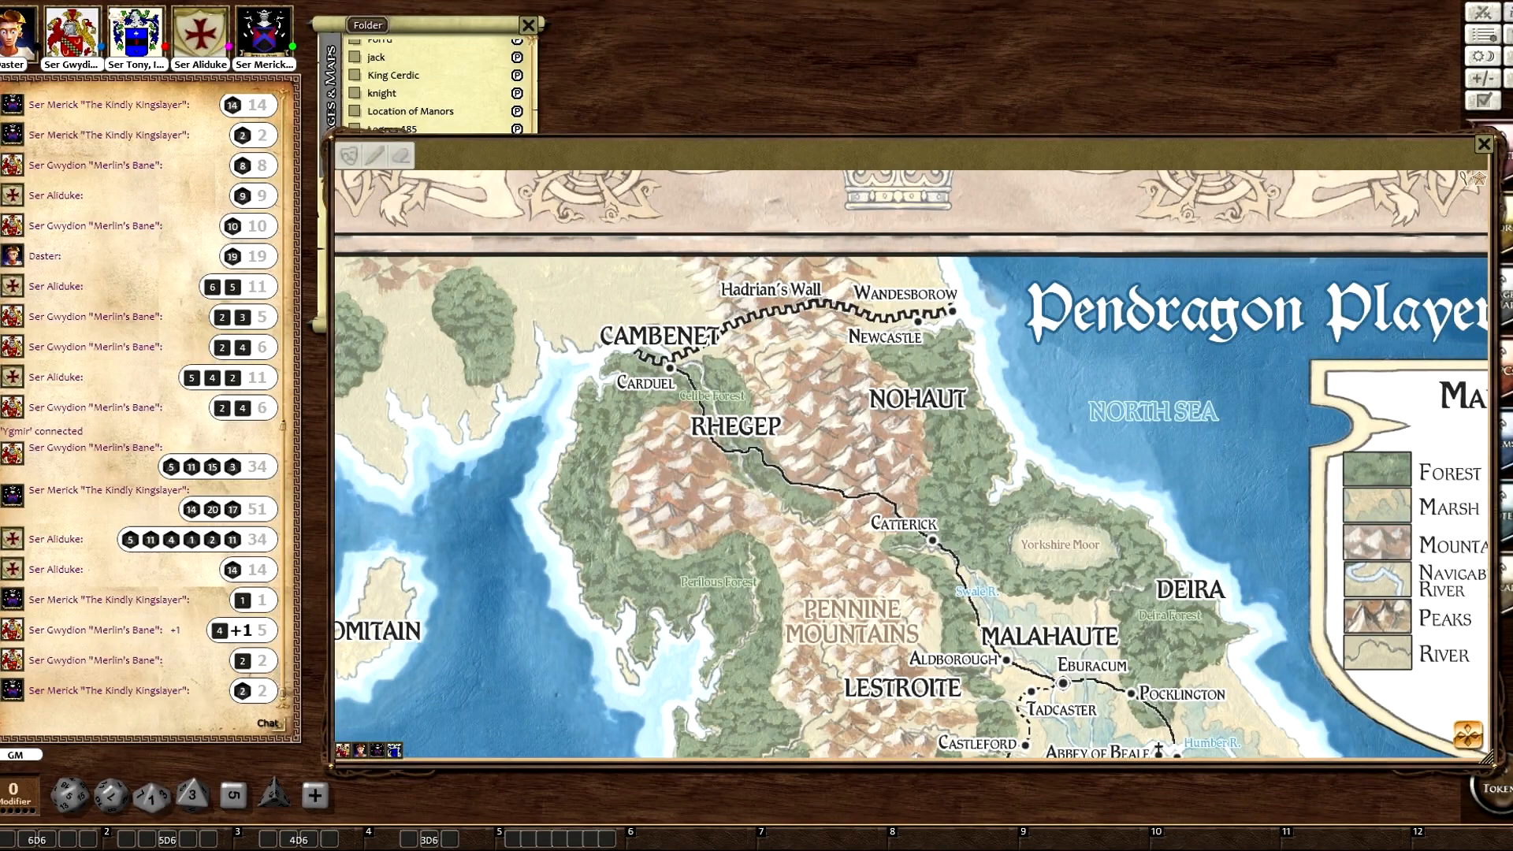
mouse_move(139, 704)
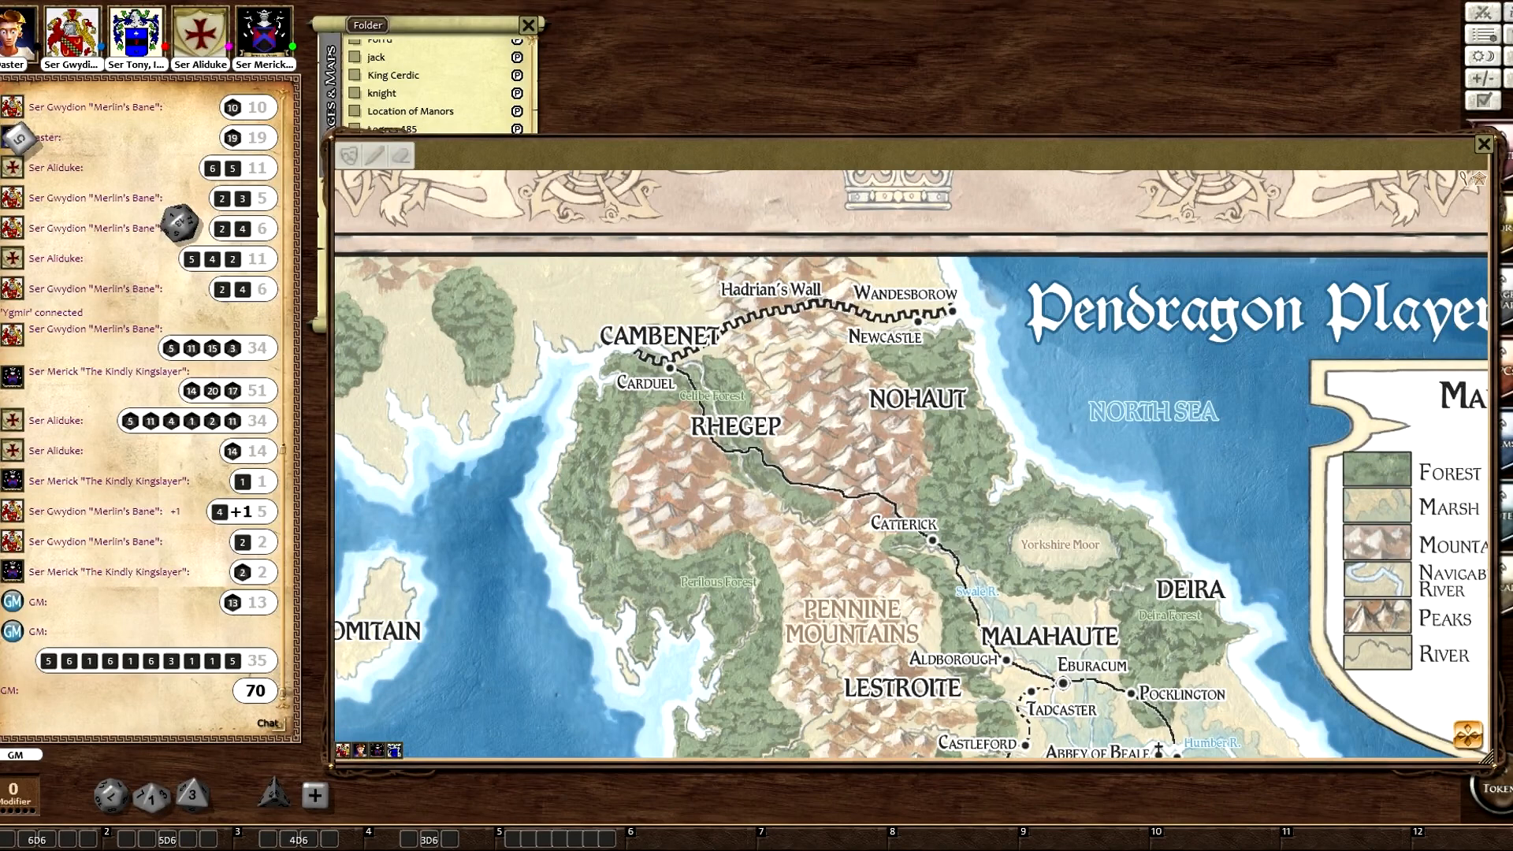
mouse_move(1185, 673)
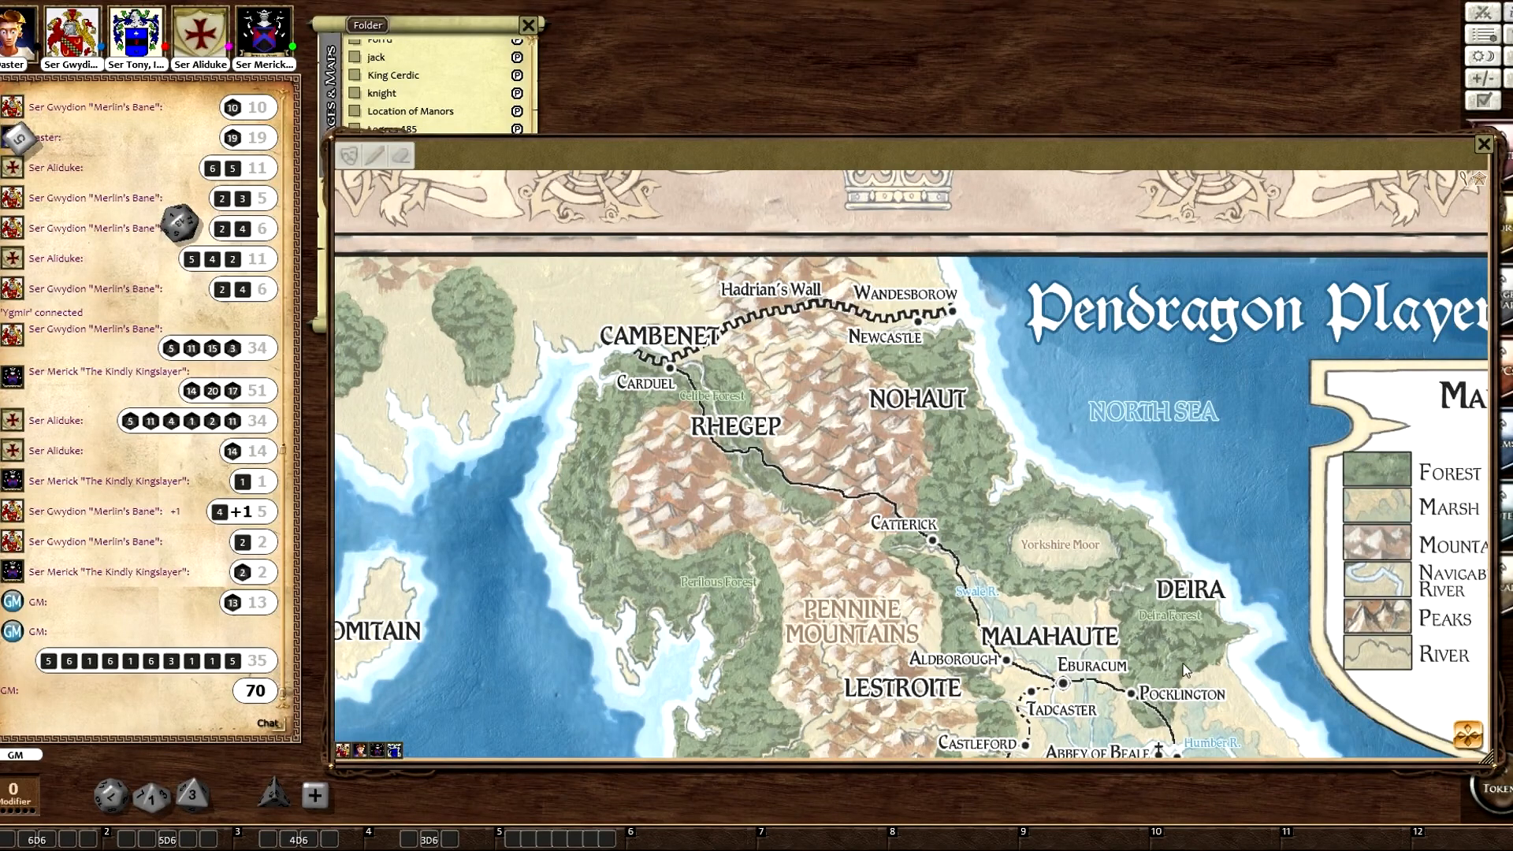
mouse_move(471, 264)
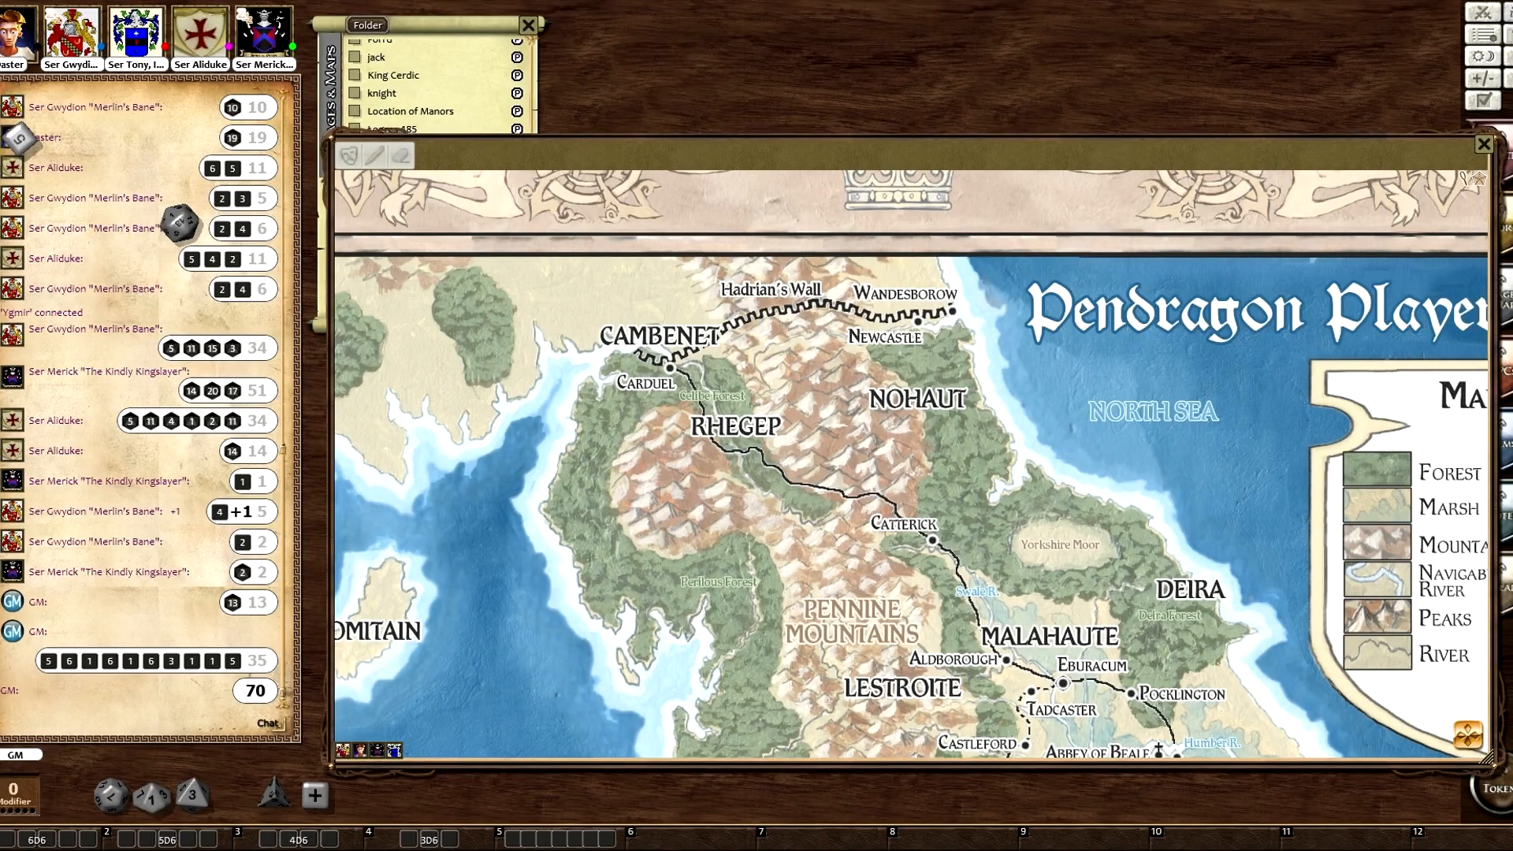
mouse_move(441, 625)
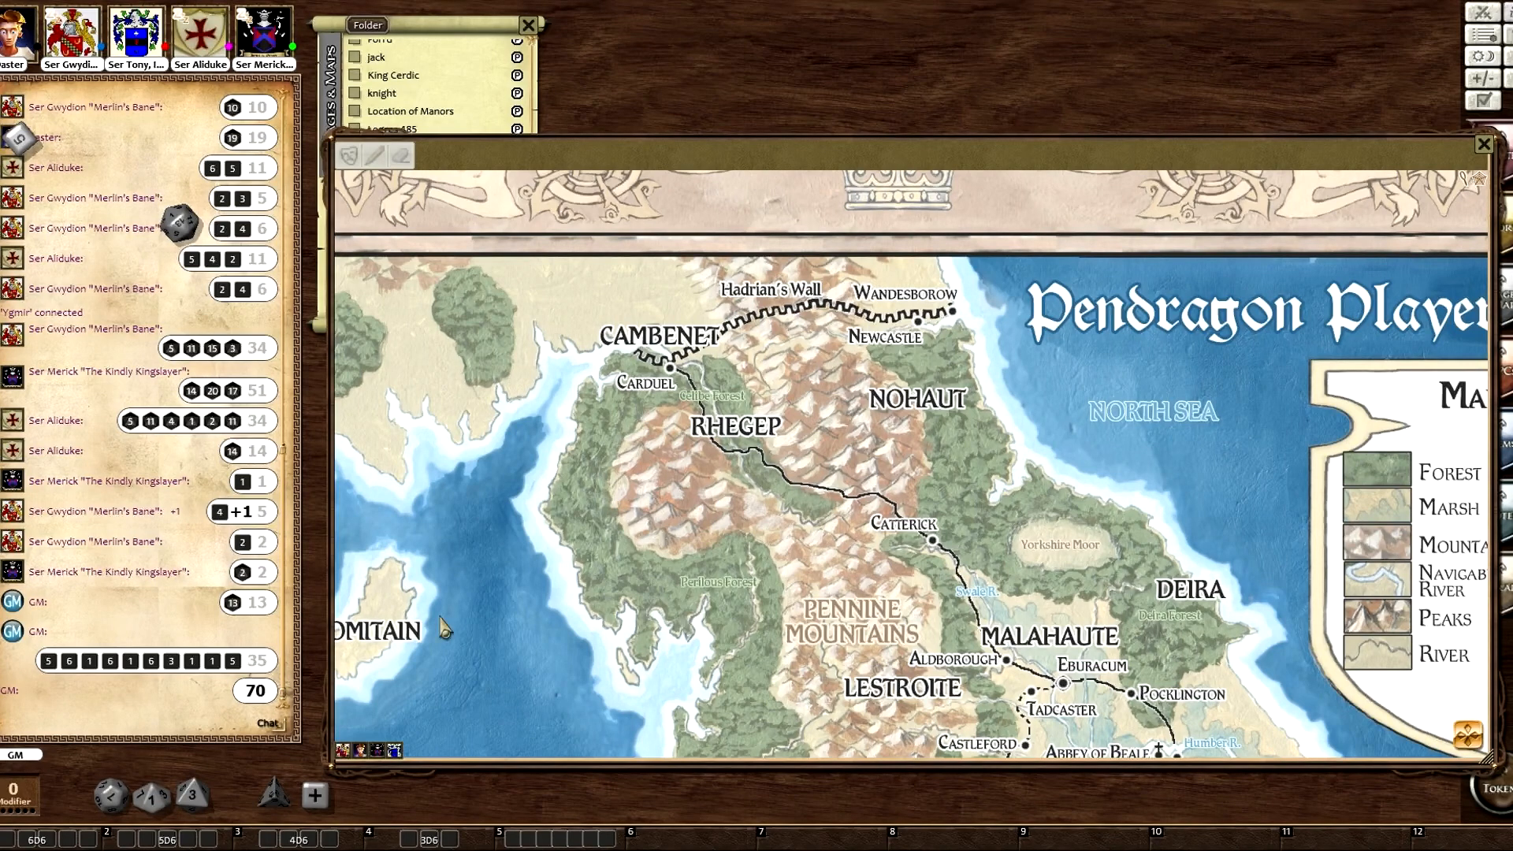